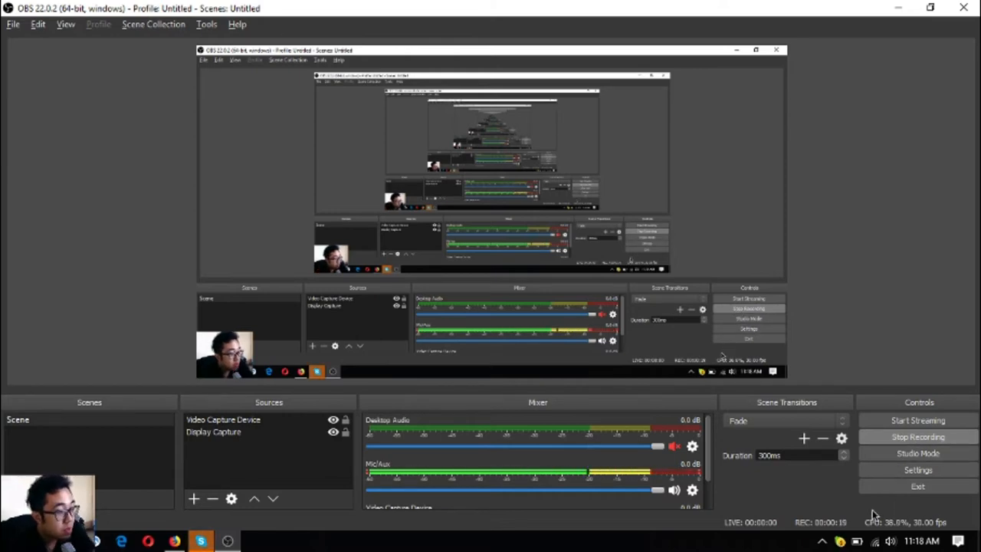
mouse_move(705, 525)
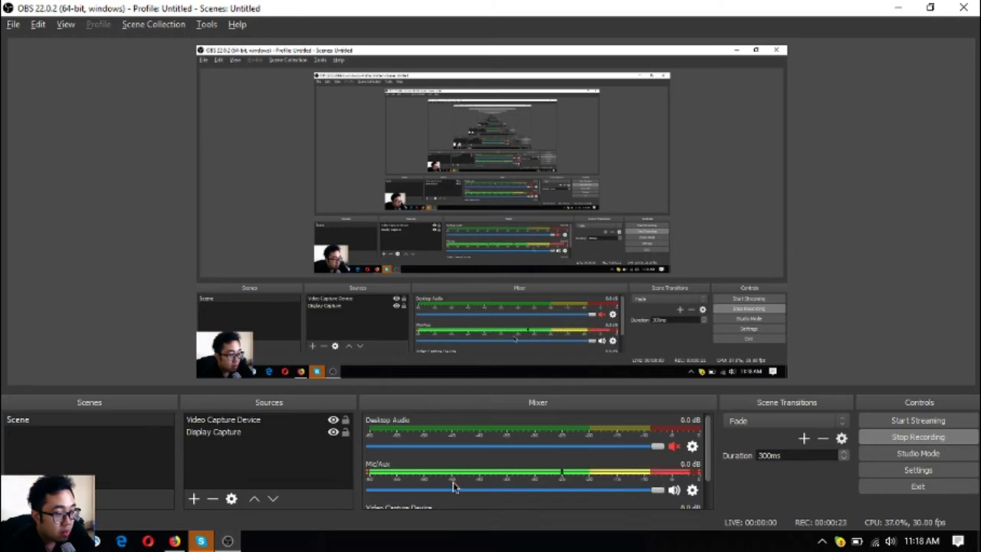
Switch to DAV Coin's CoinMarketCap page and view its market cap, volume, supply and rank 654
left_click(174, 542)
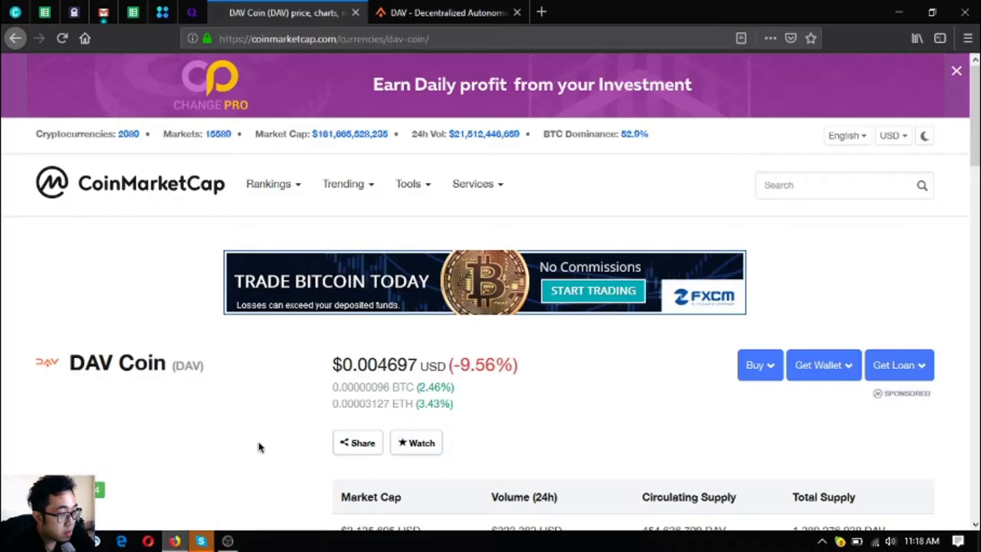
scroll("down", 3)
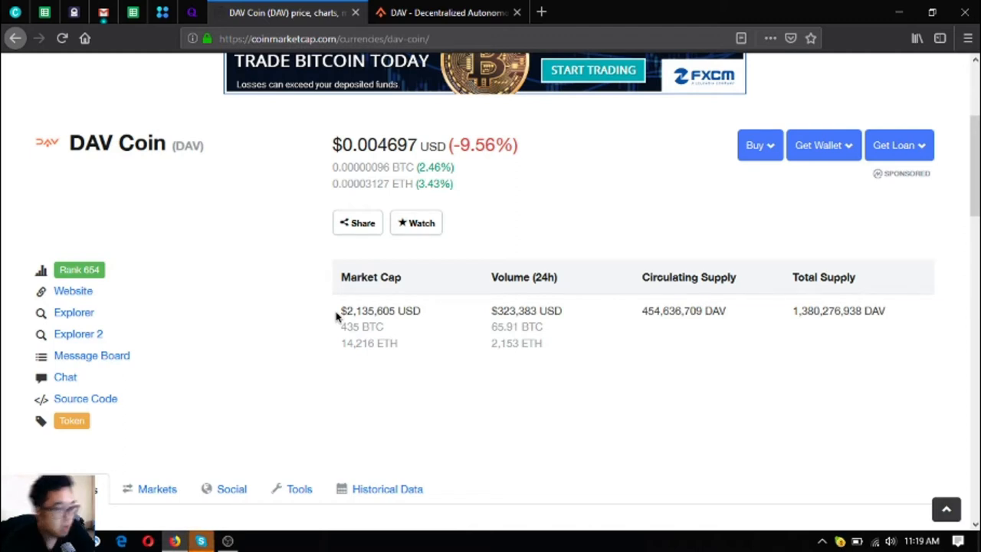
View DAV Coin's markets list (BitForex DAV/ETH at 96.37% volume), then return to the summary
scroll("down", 3)
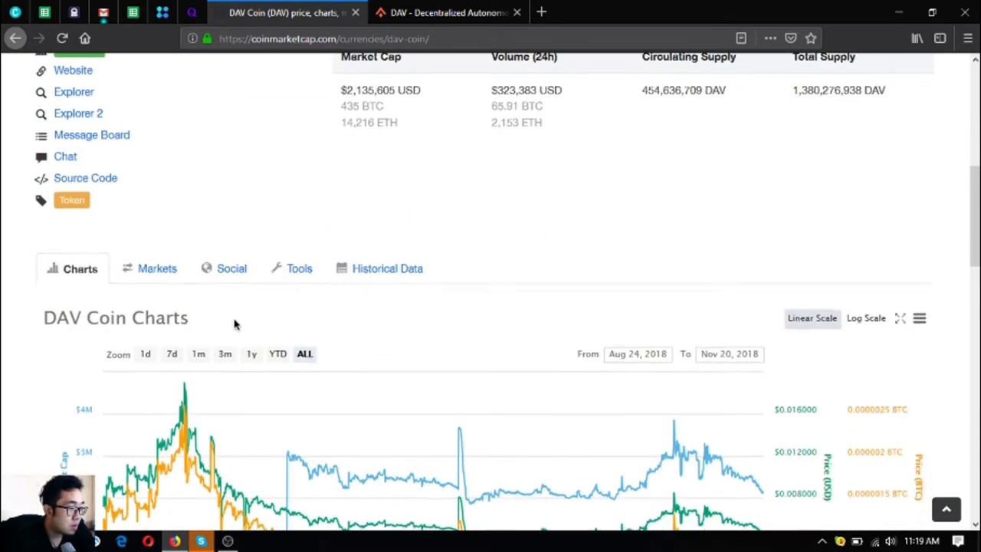
scroll("down", 3)
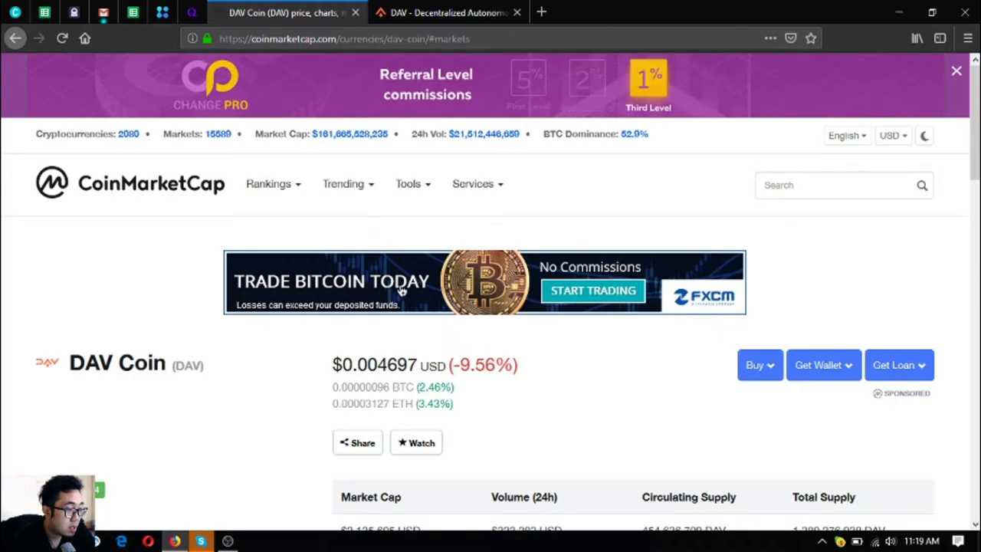
scroll("down", 3)
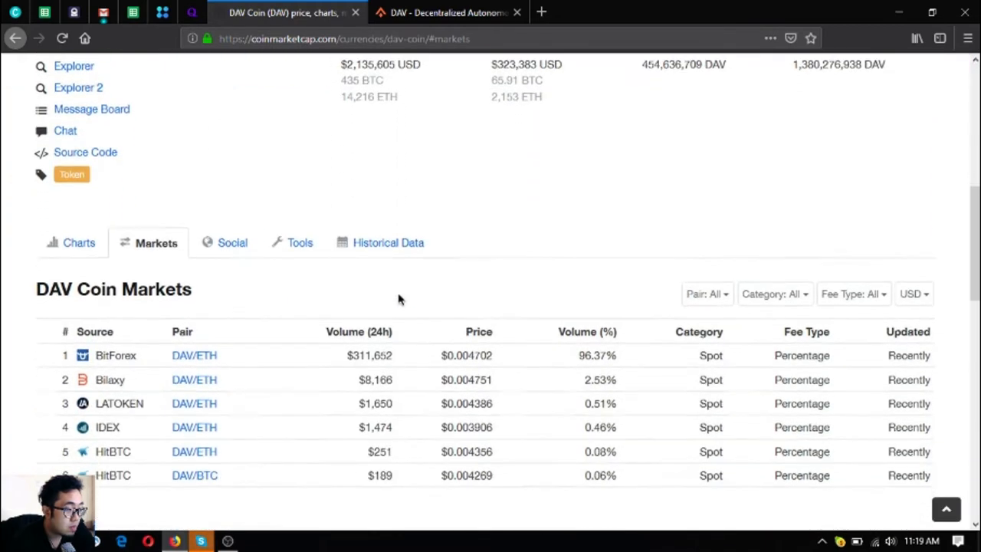
scroll("down", 3)
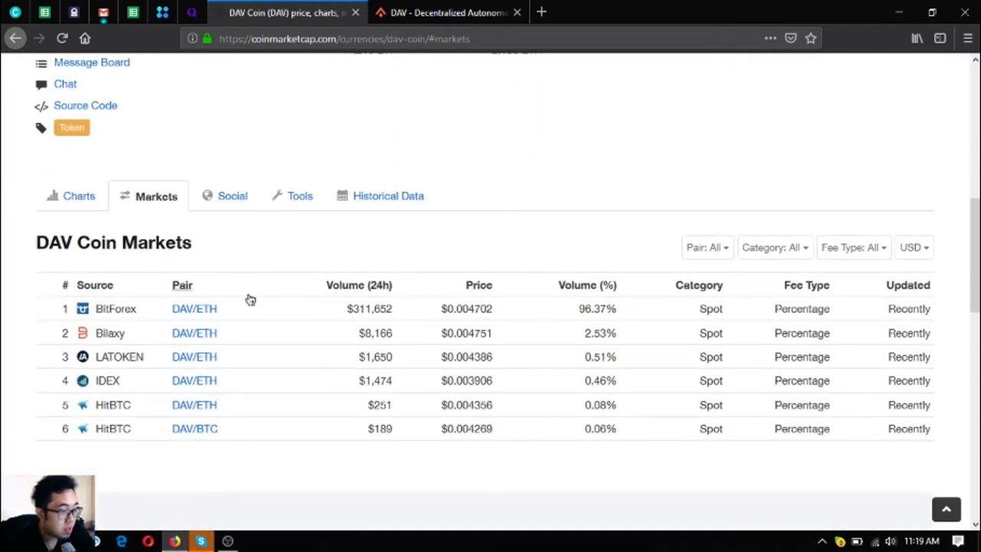
mouse_move(161, 310)
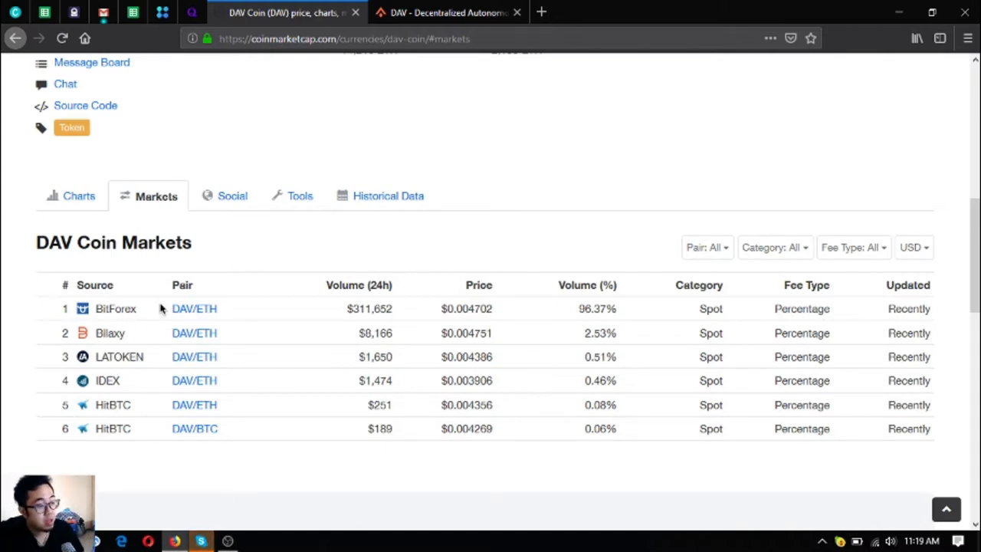
mouse_move(165, 339)
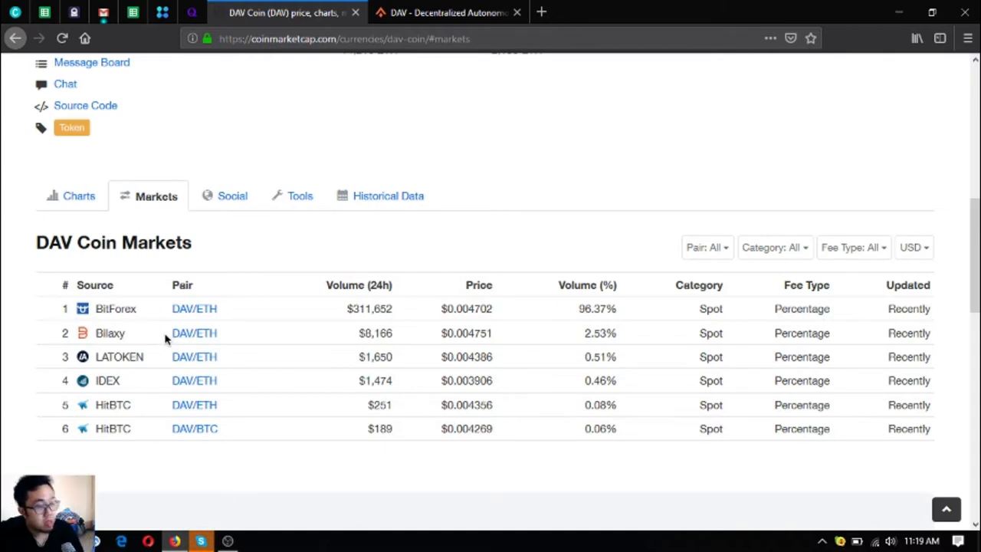
scroll("up", 3)
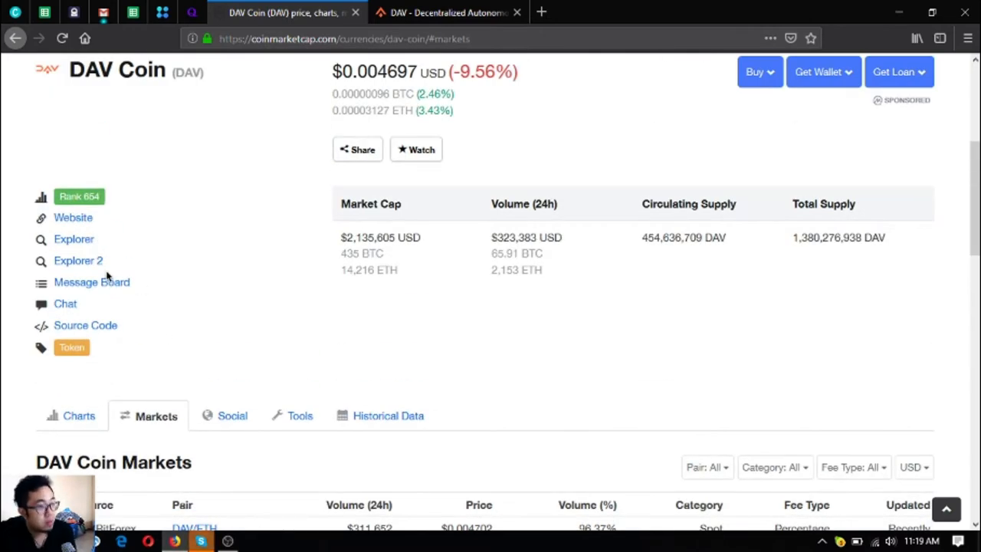
mouse_move(106, 231)
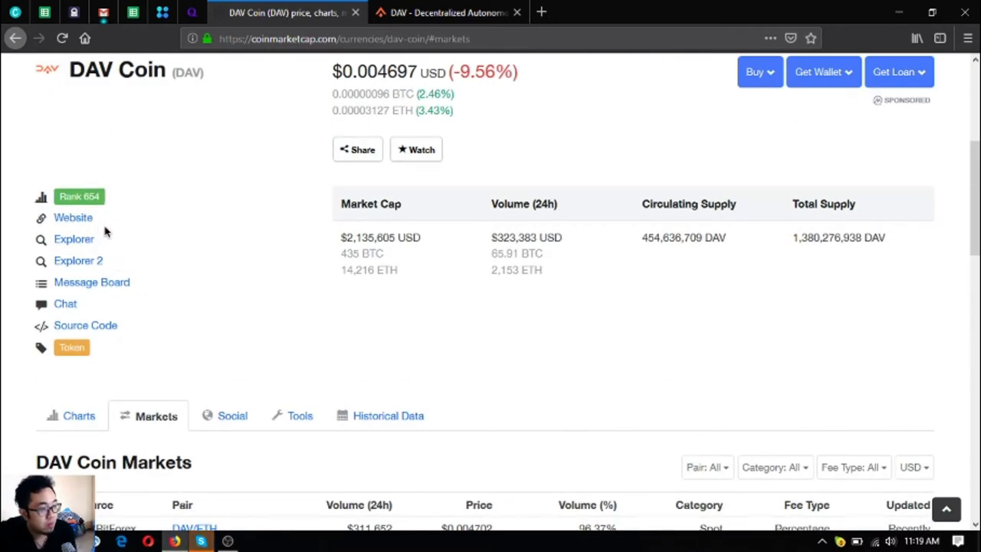
scroll("up", 3)
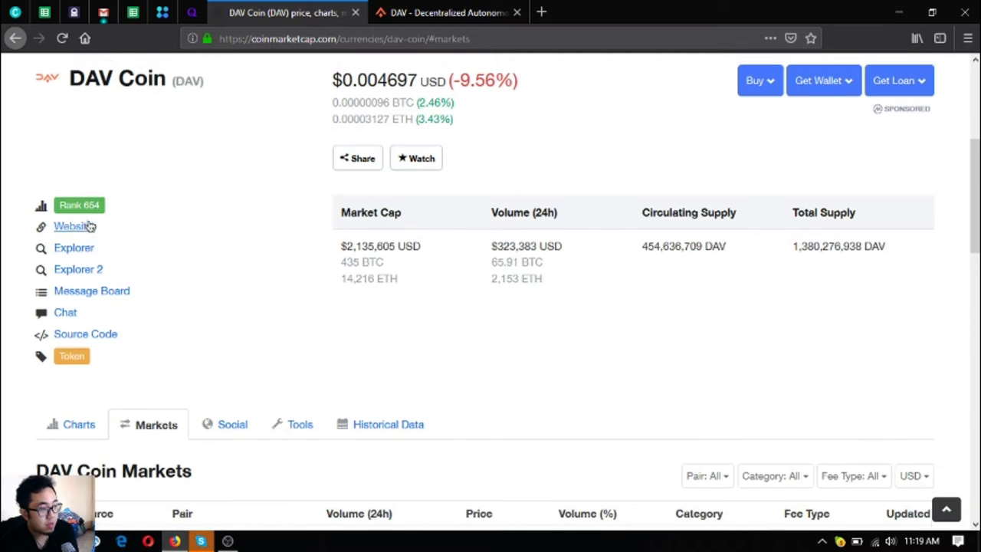
scroll("up", 3)
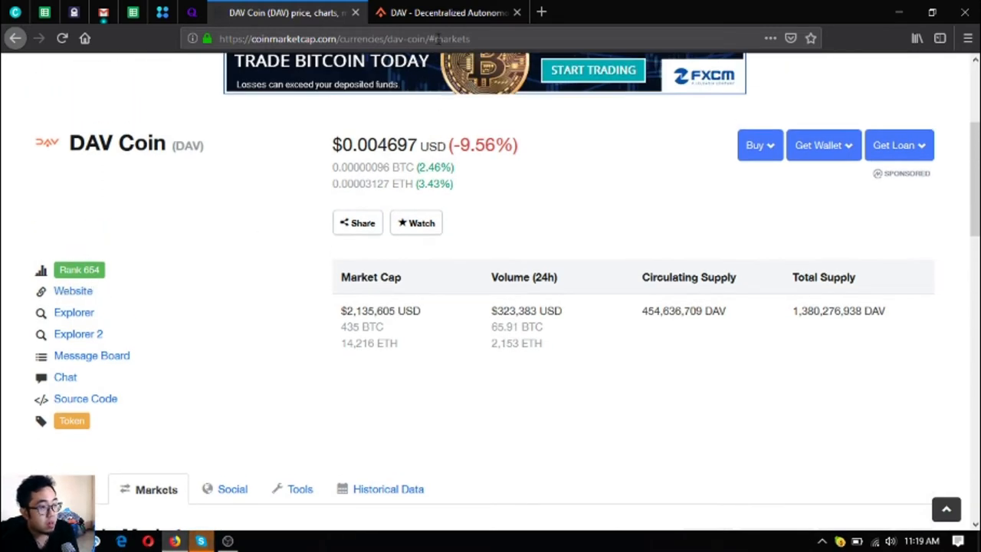
Switch to the dav.network homepage presenting 'The Coin of Transportation'
left_click(445, 12)
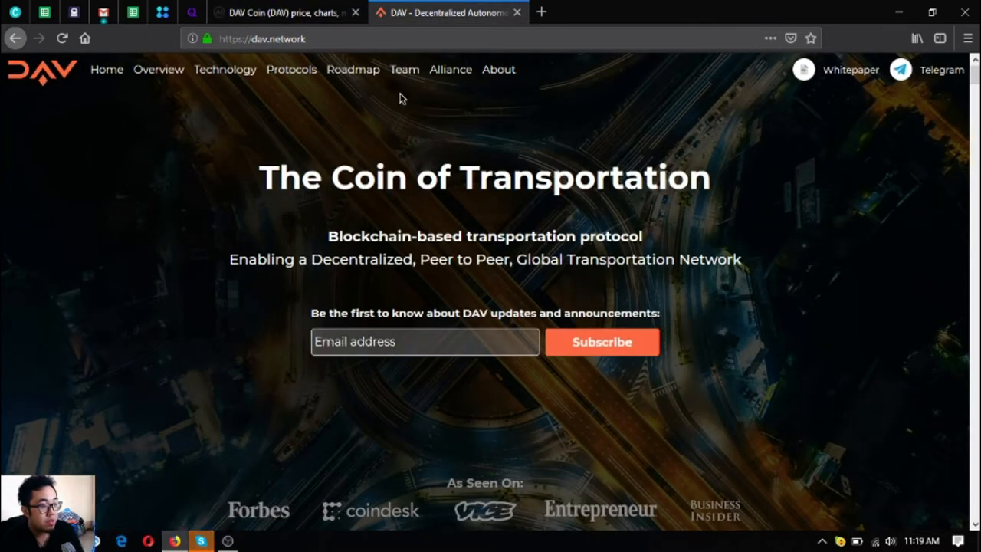
mouse_move(352, 70)
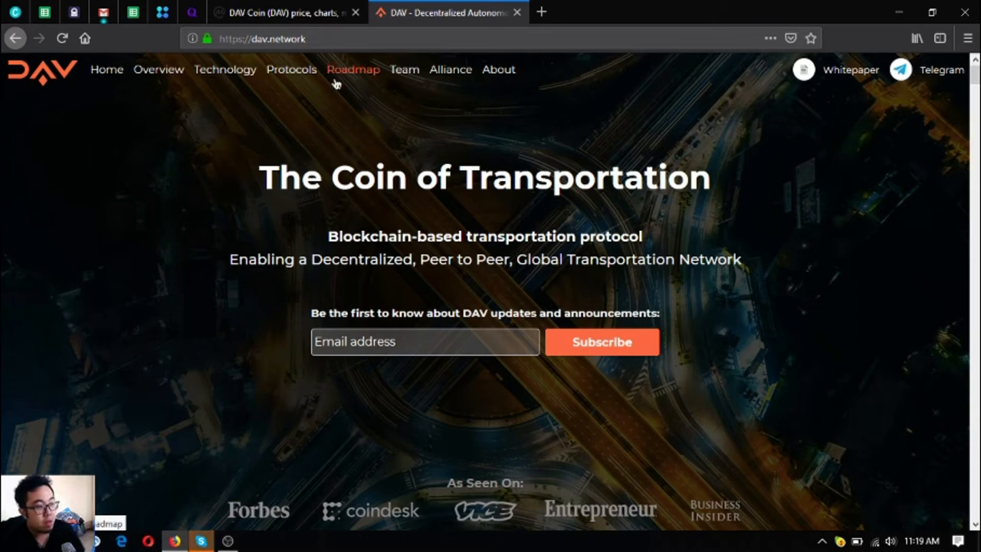
mouse_move(414, 255)
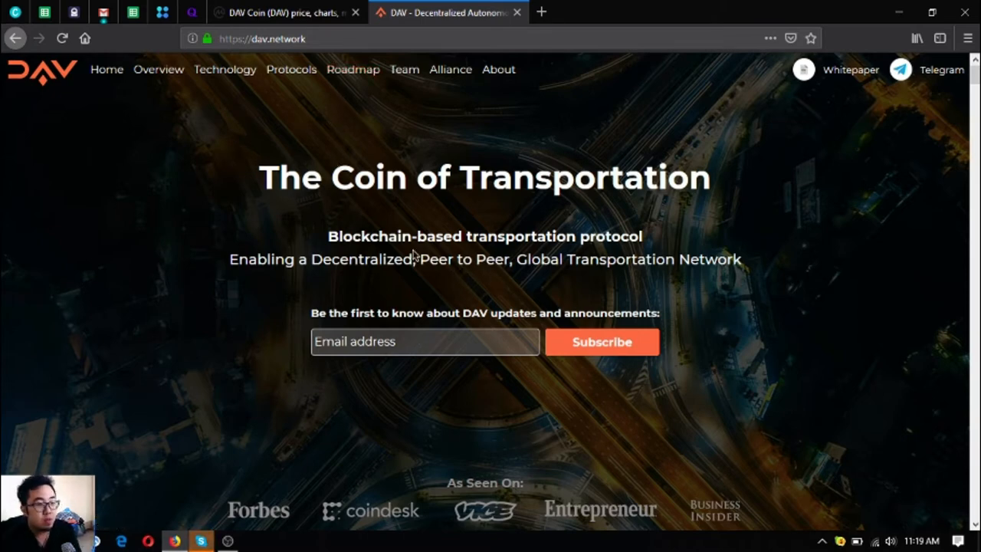
mouse_move(588, 308)
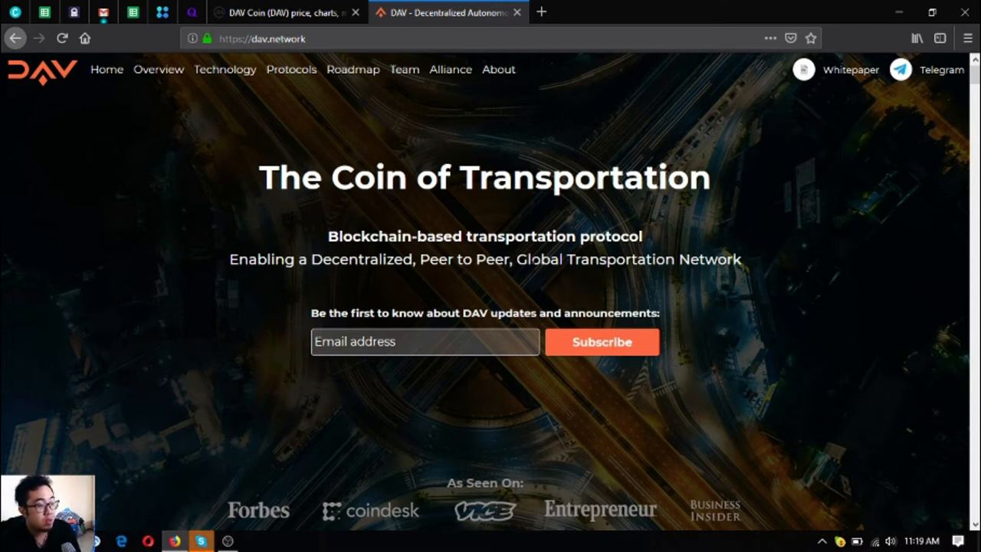
mouse_move(513, 300)
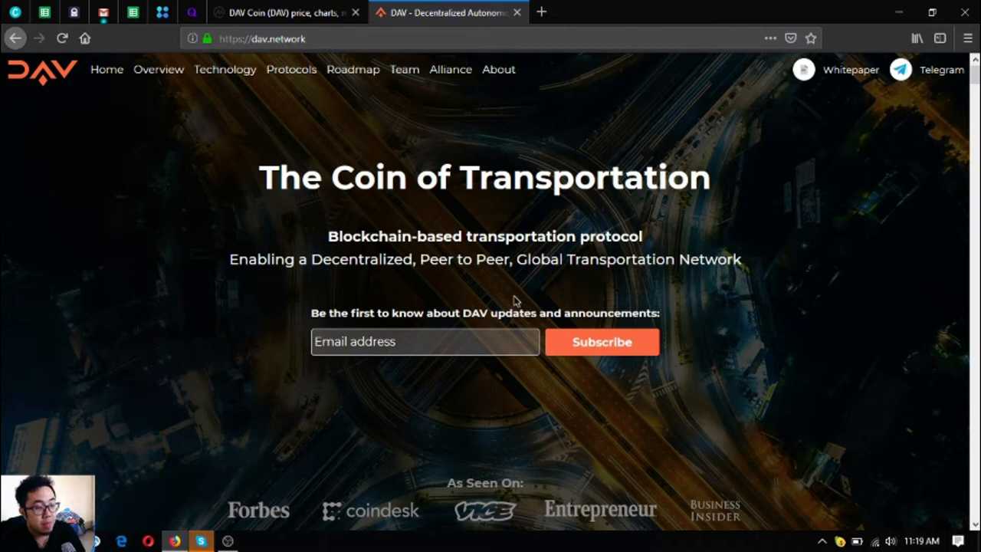
Scroll the homepage down to the DAV Overview and Australia Post shipping videos
scroll("down", 3)
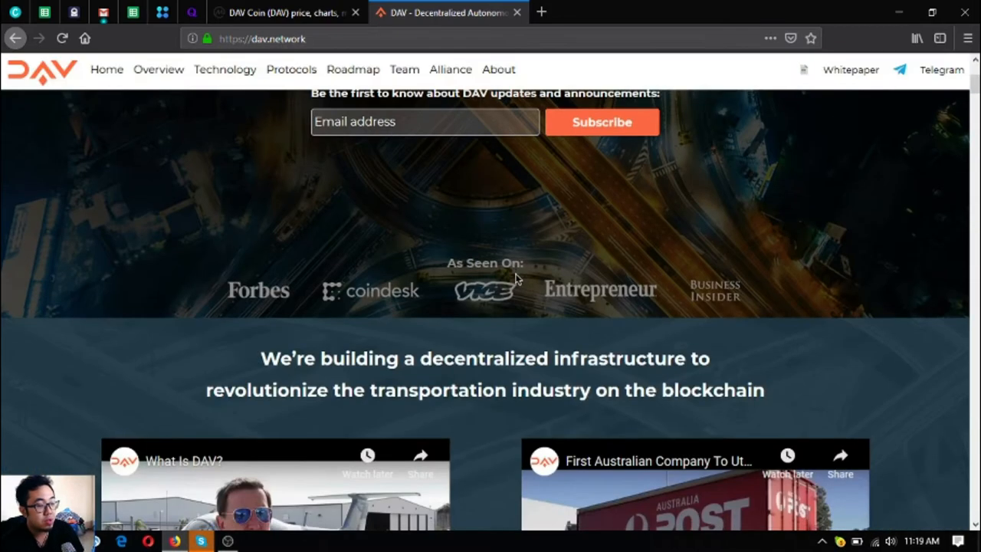
scroll("down", 3)
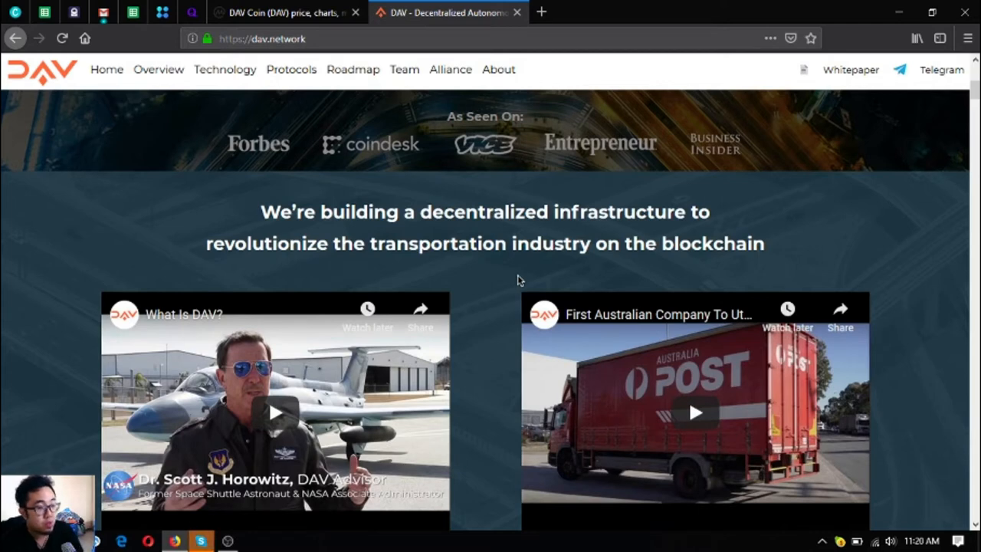
mouse_move(535, 294)
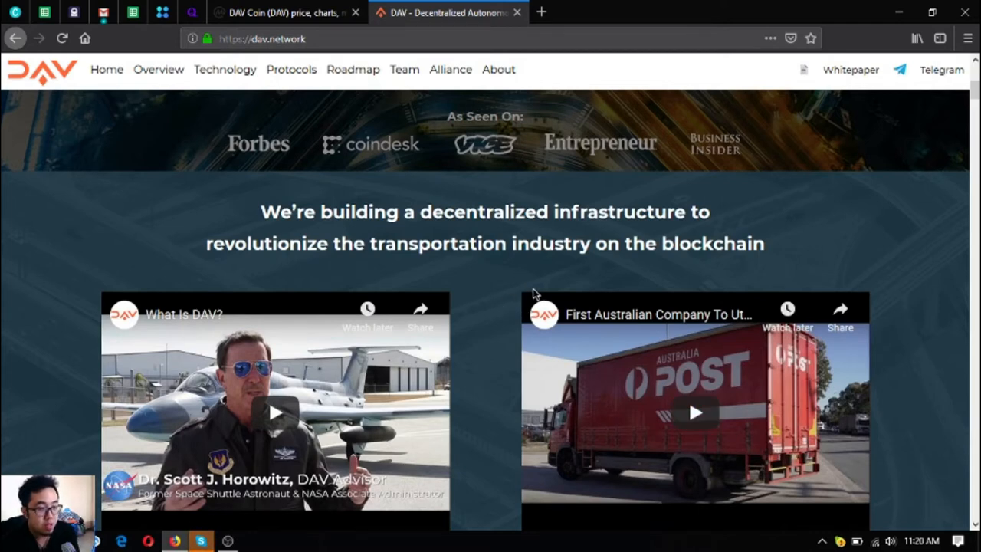
scroll("down", 3)
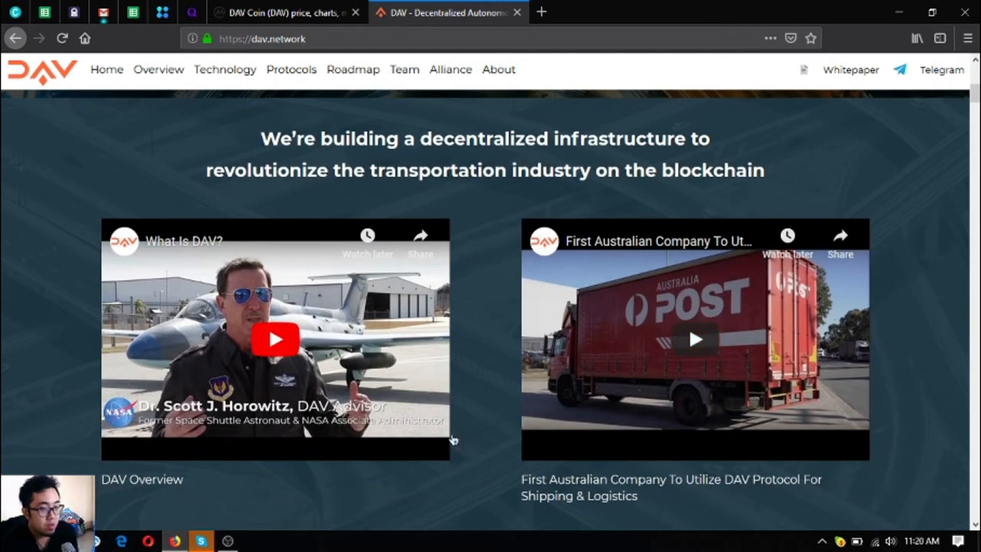
mouse_move(247, 290)
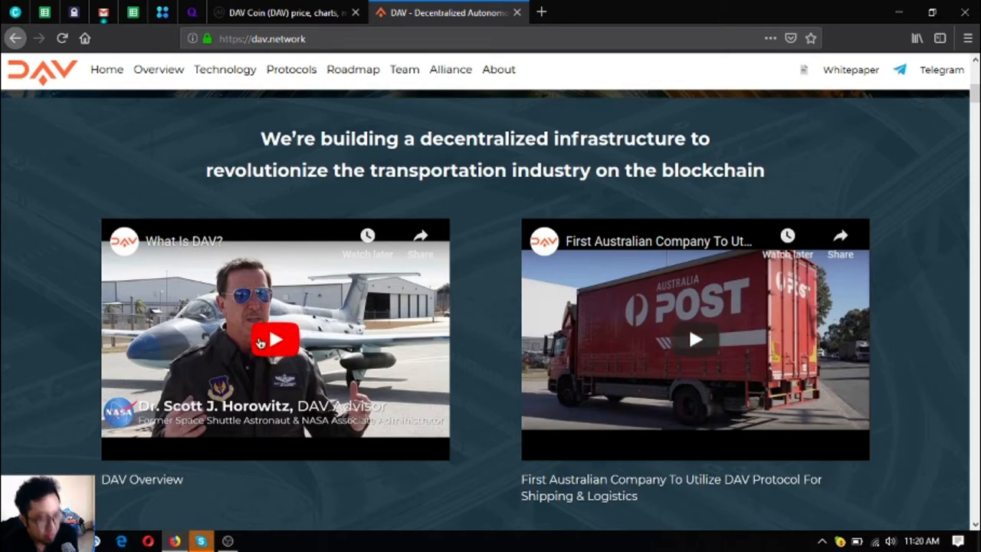
mouse_move(430, 367)
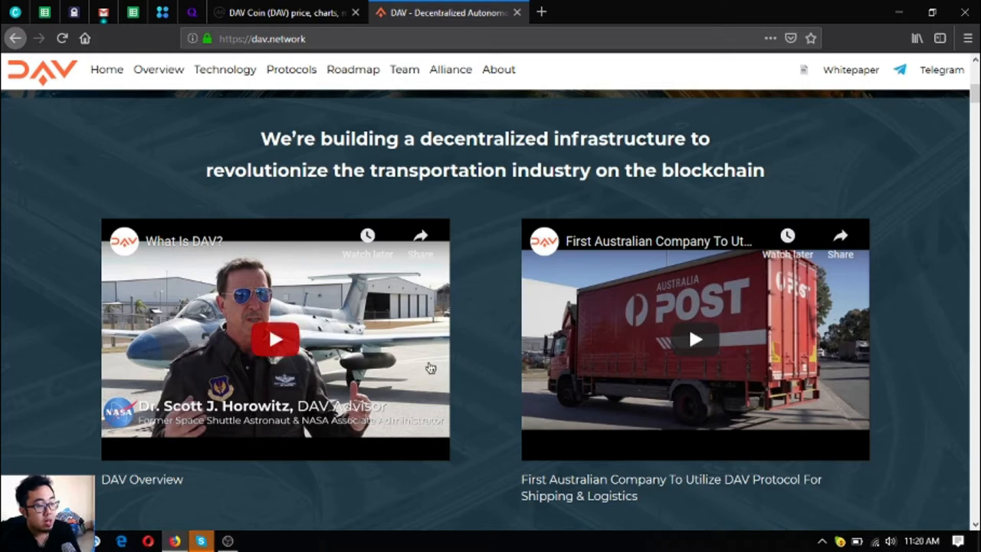
mouse_move(617, 346)
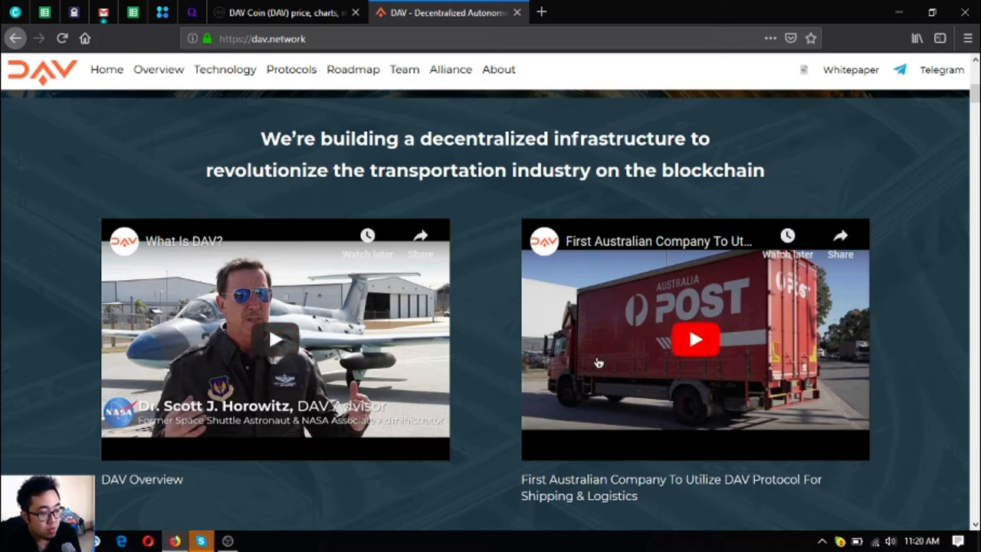
mouse_move(433, 339)
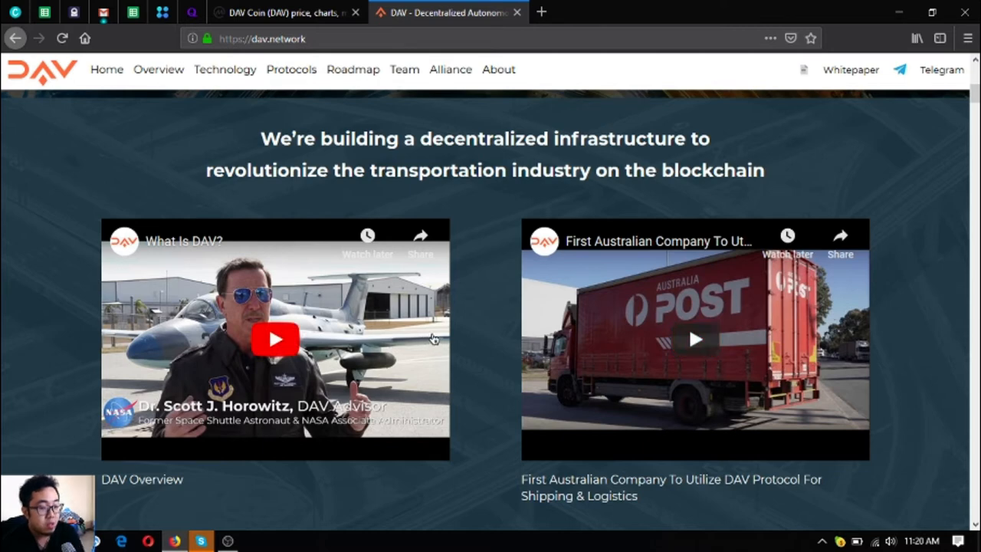
Scroll below the videos to the Join us social links and peer-to-peer protocol description
scroll("down", 3)
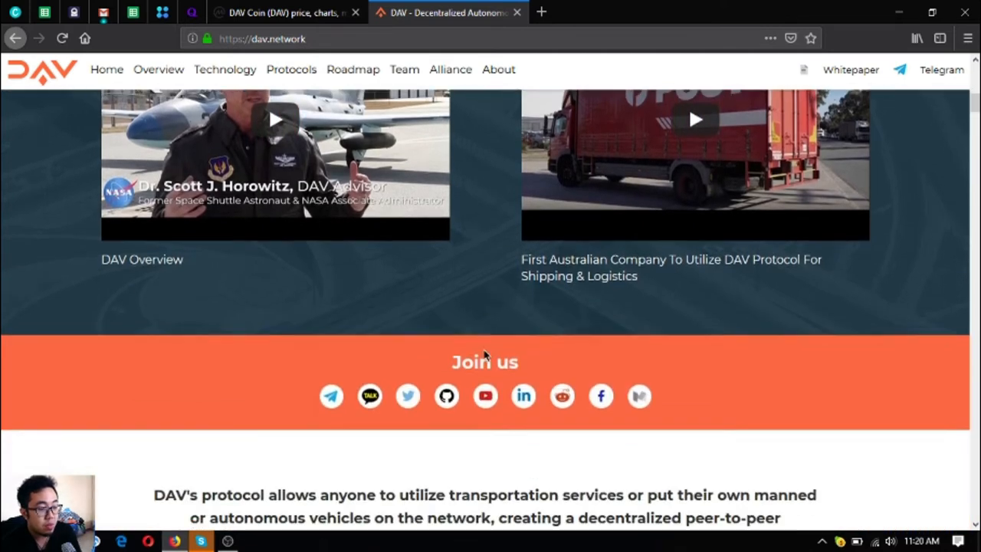
mouse_move(406, 350)
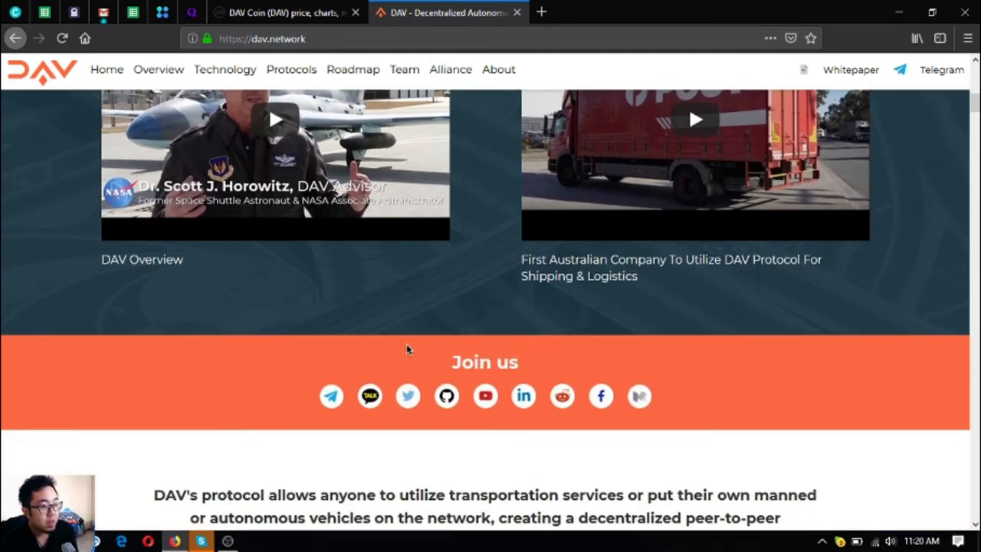
scroll("up", 3)
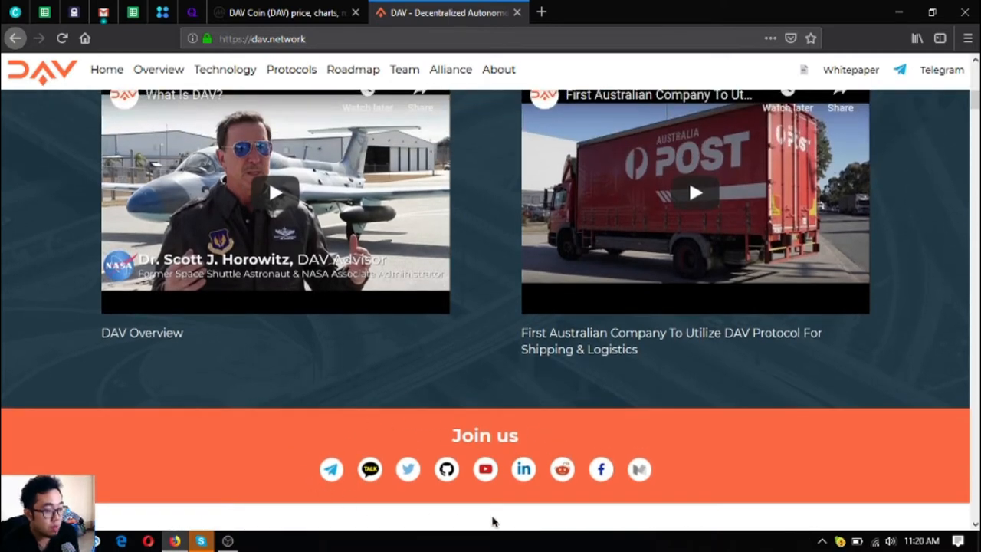
scroll("down", 3)
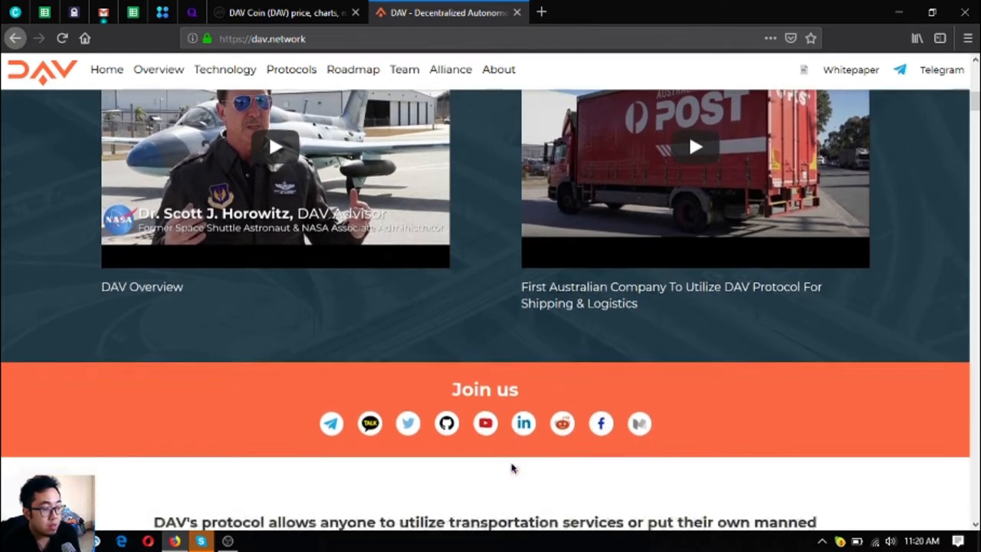
scroll("down", 3)
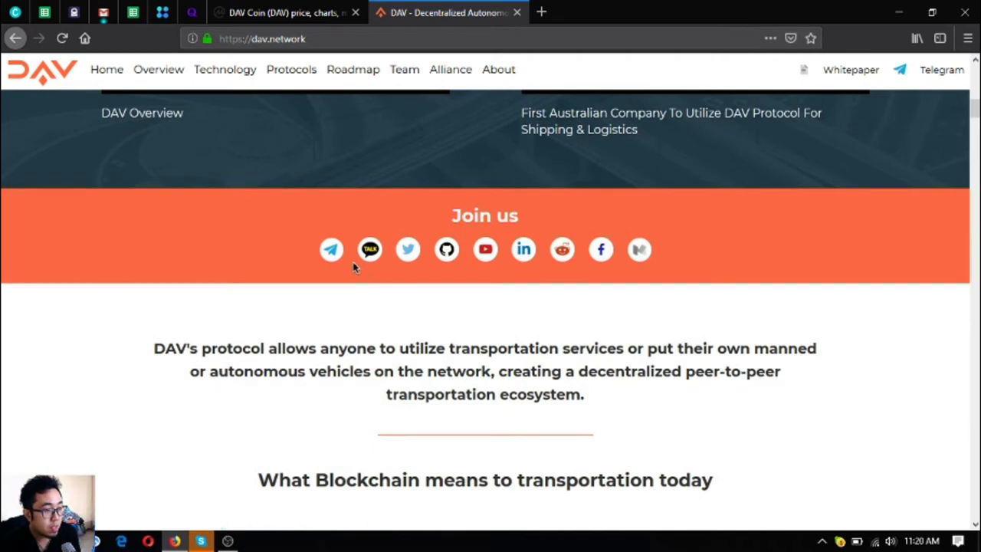
mouse_move(331, 249)
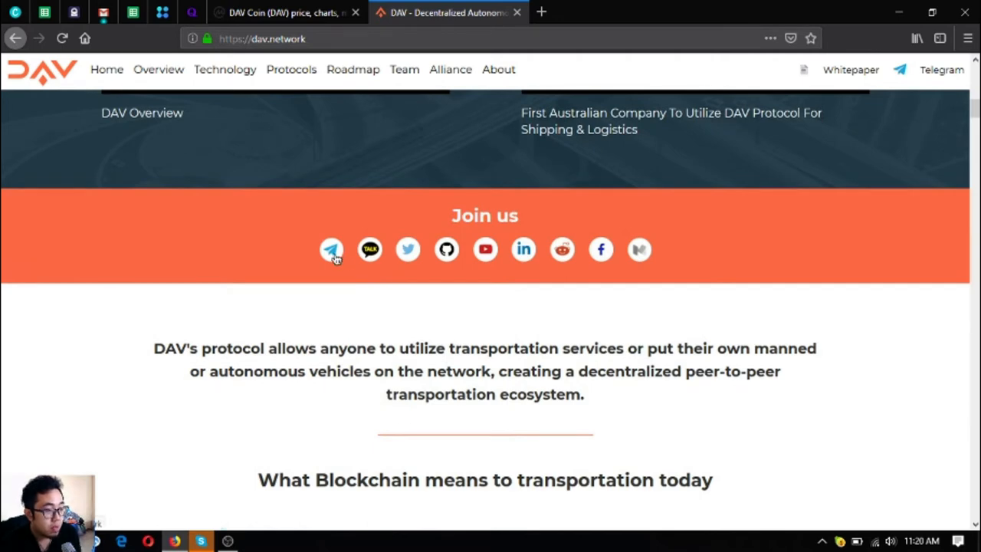
mouse_move(407, 249)
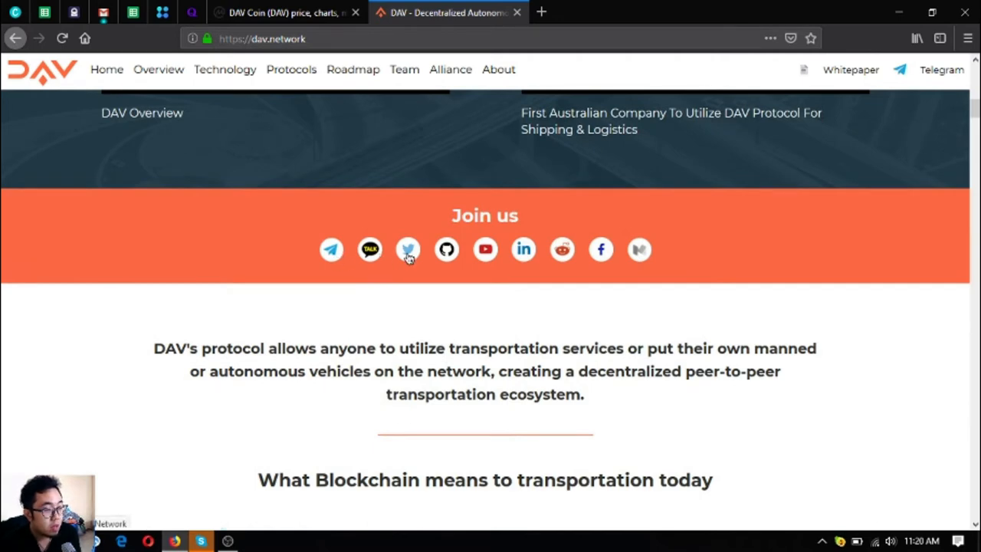
mouse_move(485, 249)
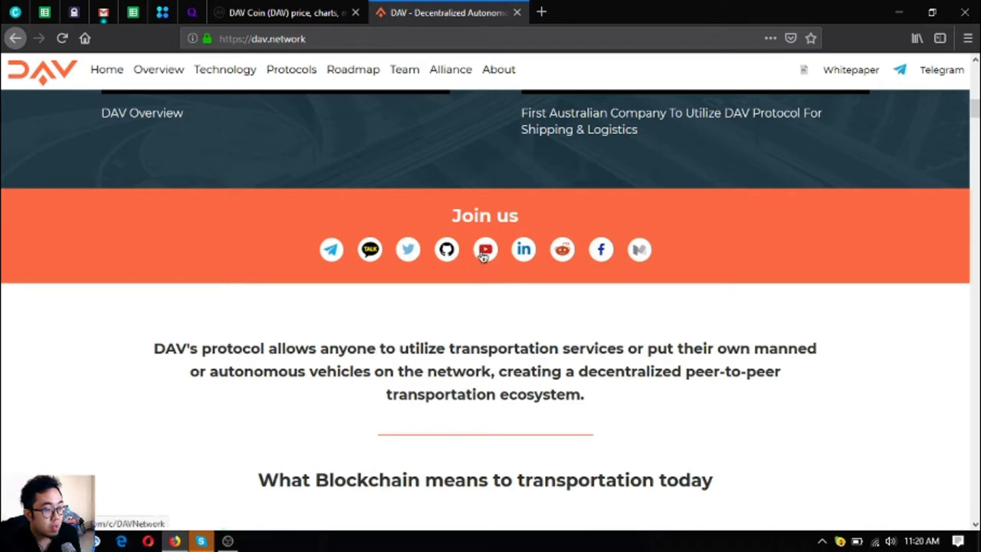
mouse_move(561, 249)
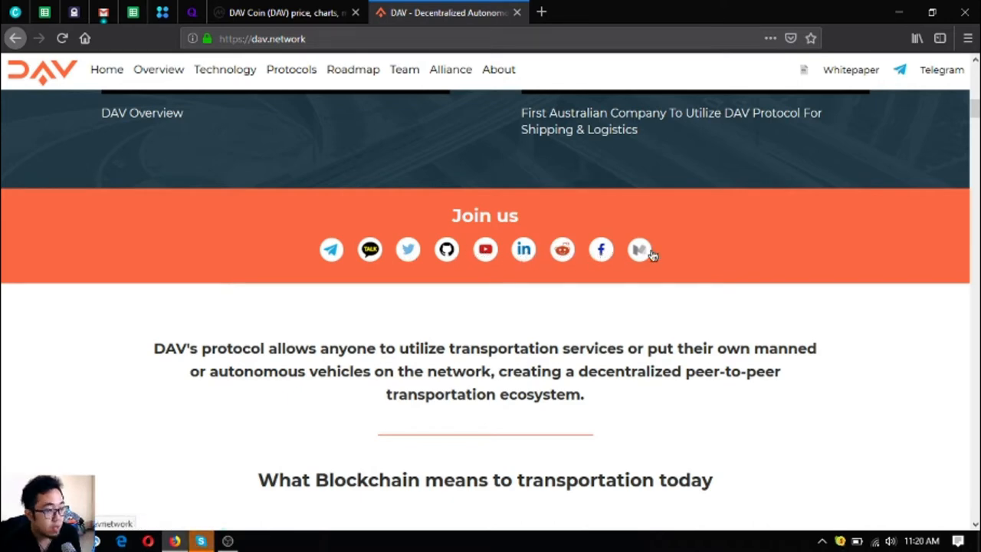
Scroll through the homepage's transportation use cases
scroll("down", 3)
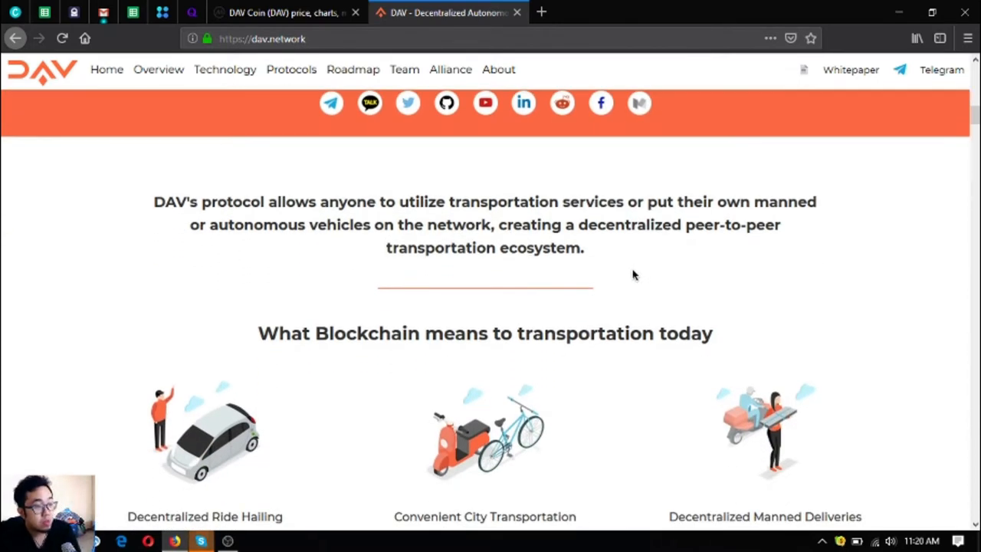
mouse_move(621, 273)
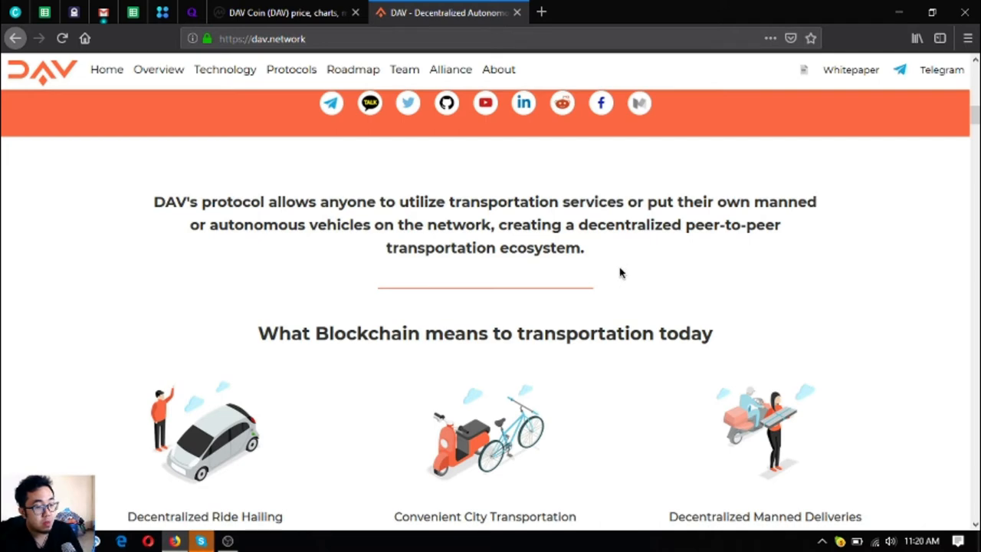
mouse_move(536, 300)
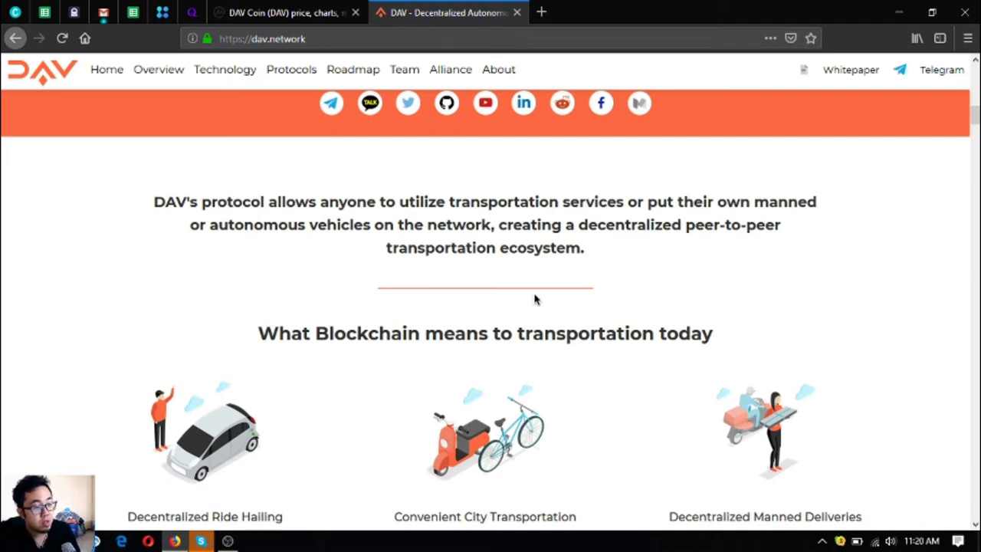
mouse_move(663, 299)
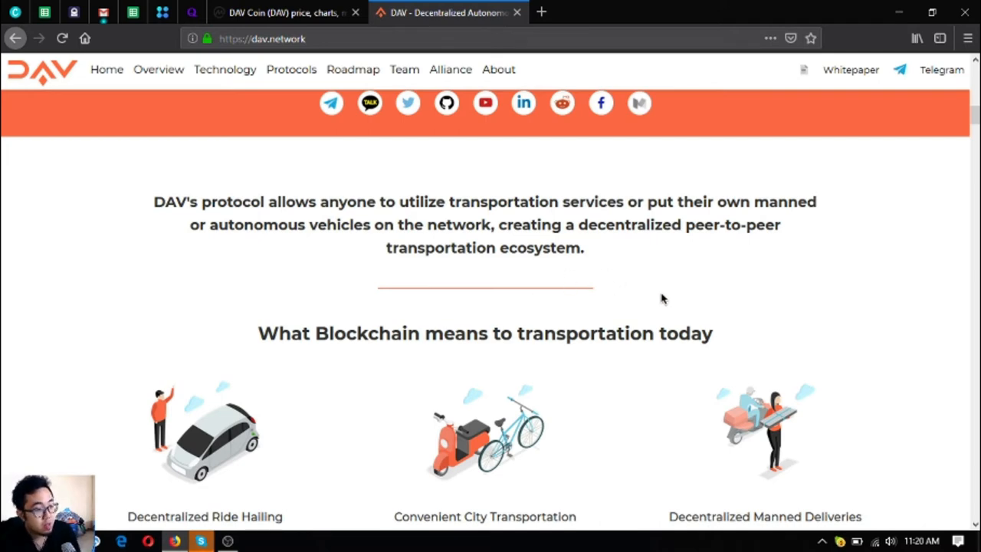
scroll("down", 3)
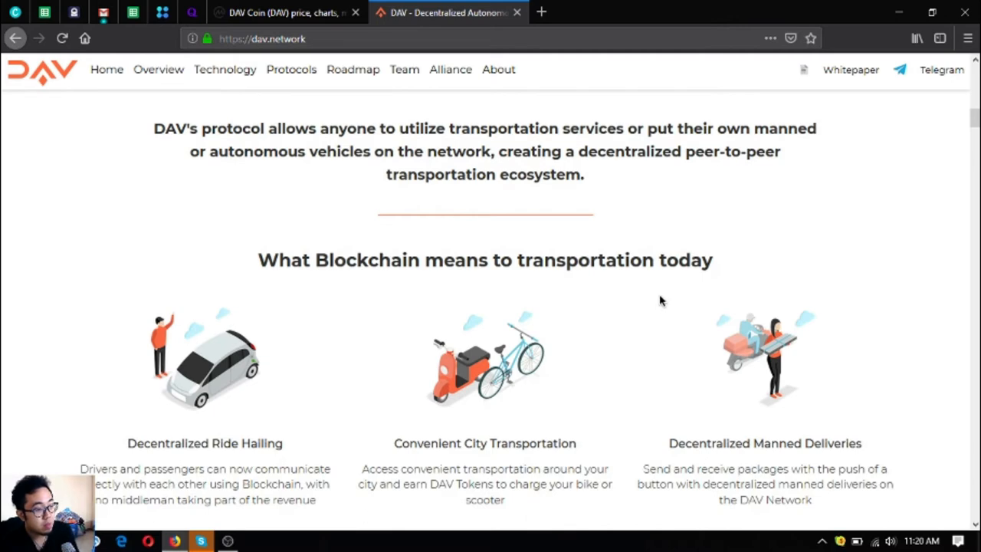
scroll("down", 3)
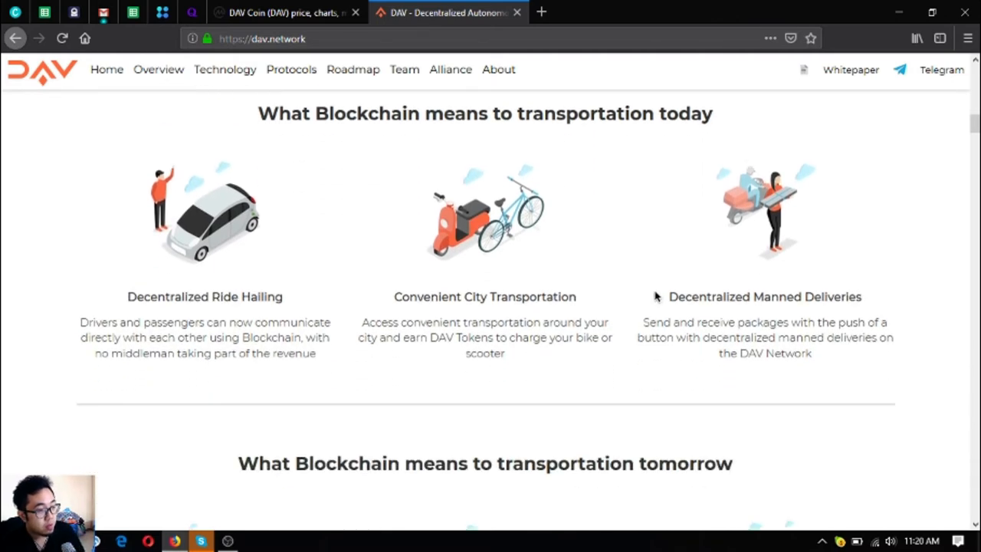
mouse_move(636, 297)
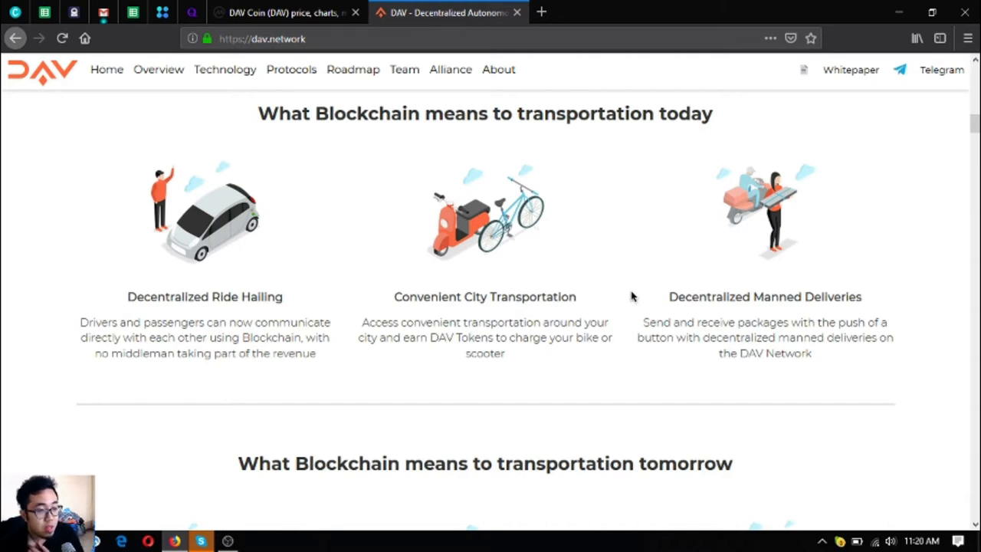
scroll("down", 3)
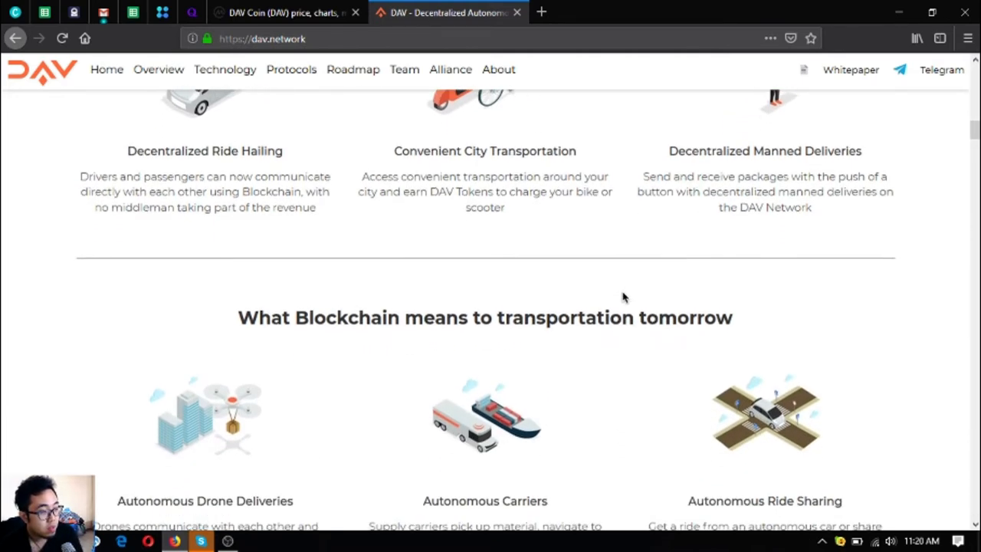
scroll("down", 3)
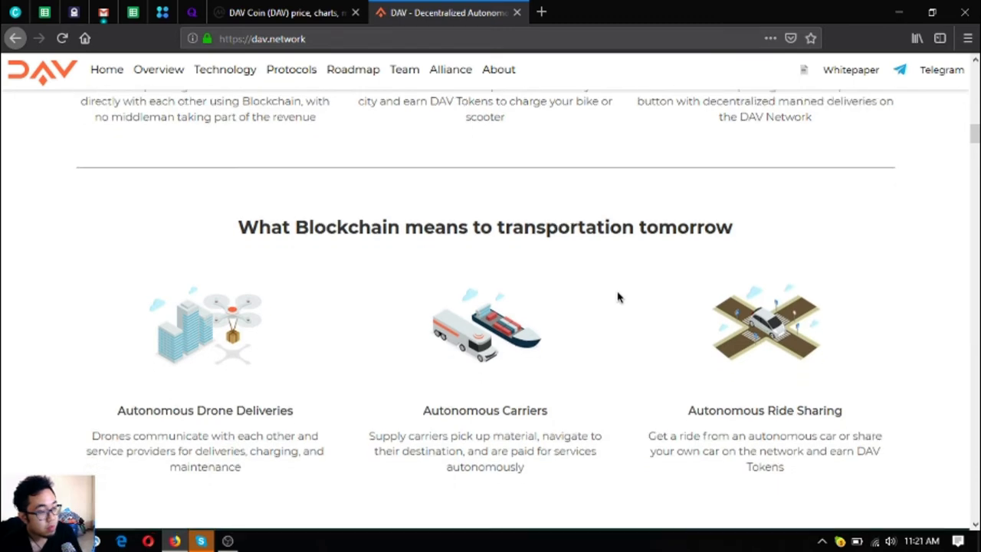
Continue to the Technology section's three components and the Our Protocols button
scroll("down", 3)
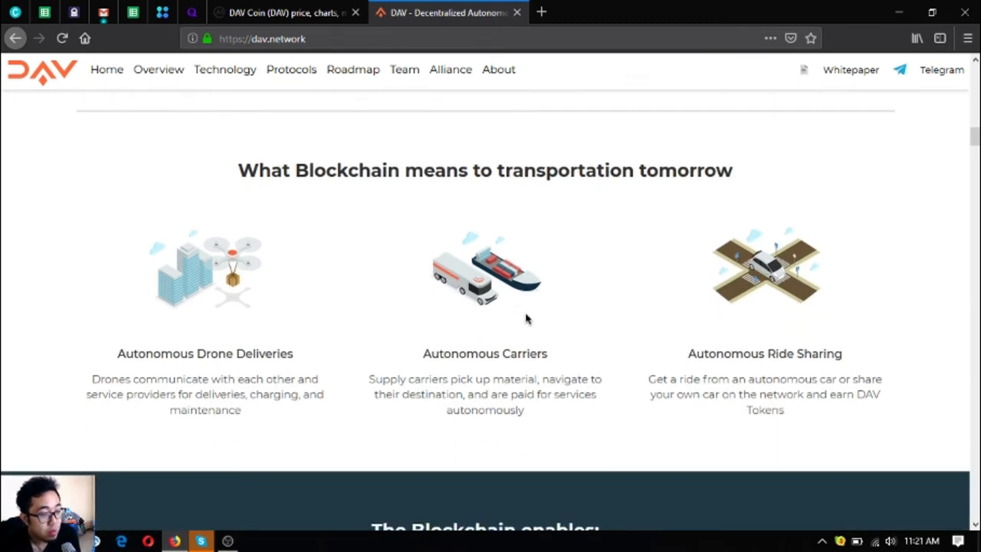
scroll("down", 3)
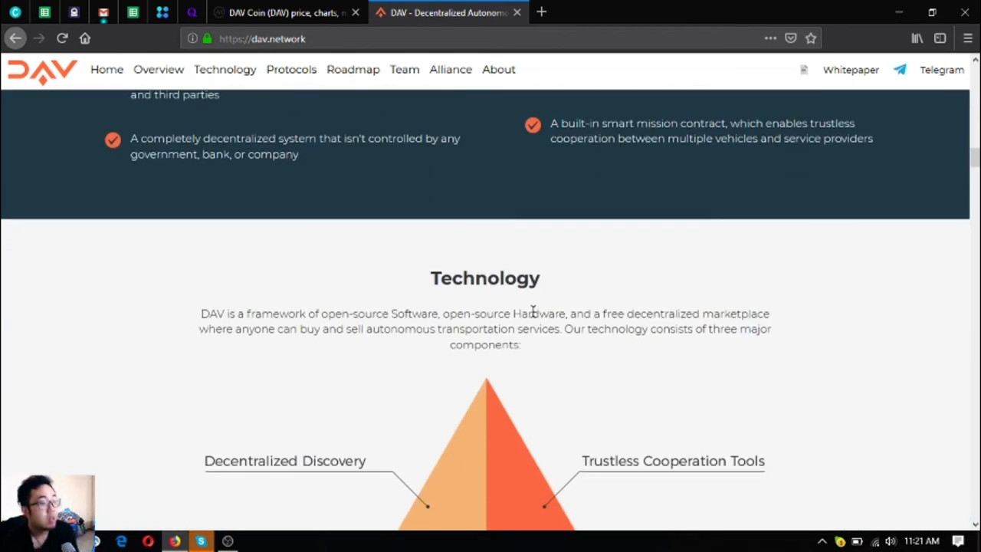
scroll("down", 3)
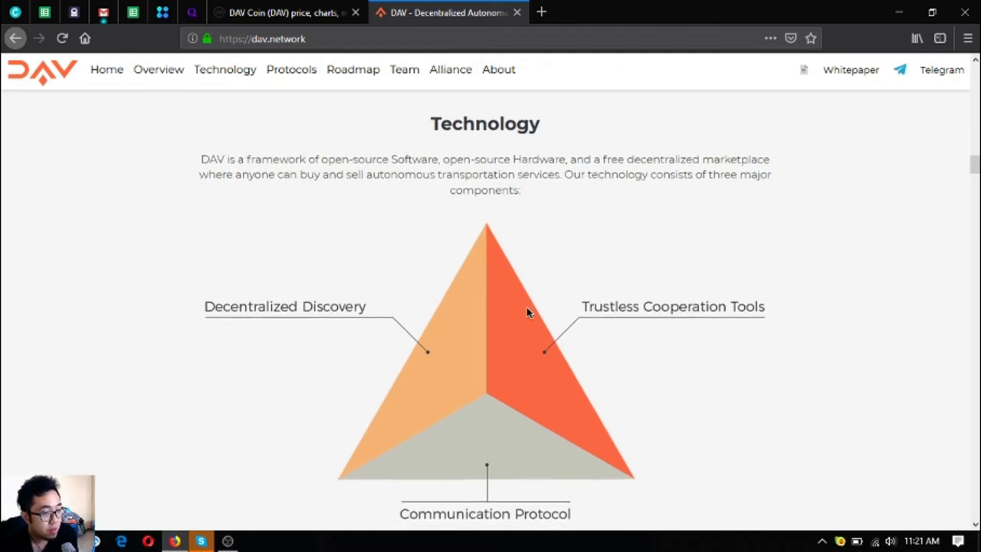
scroll("down", 3)
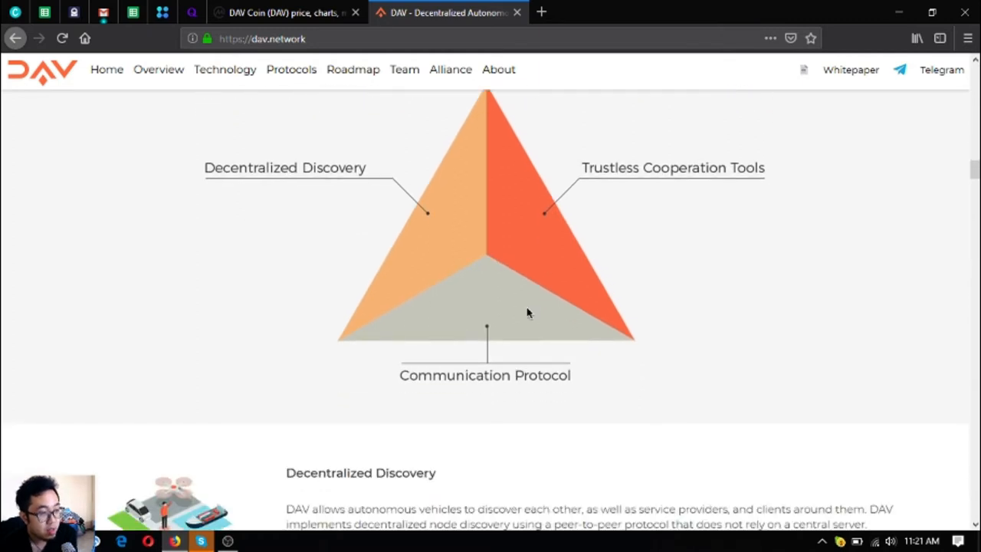
mouse_move(521, 299)
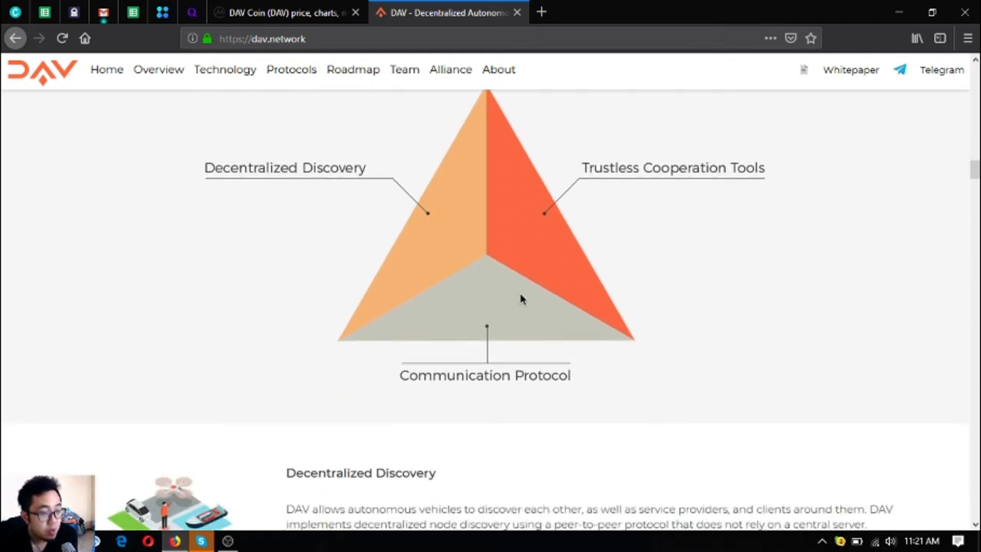
scroll("down", 3)
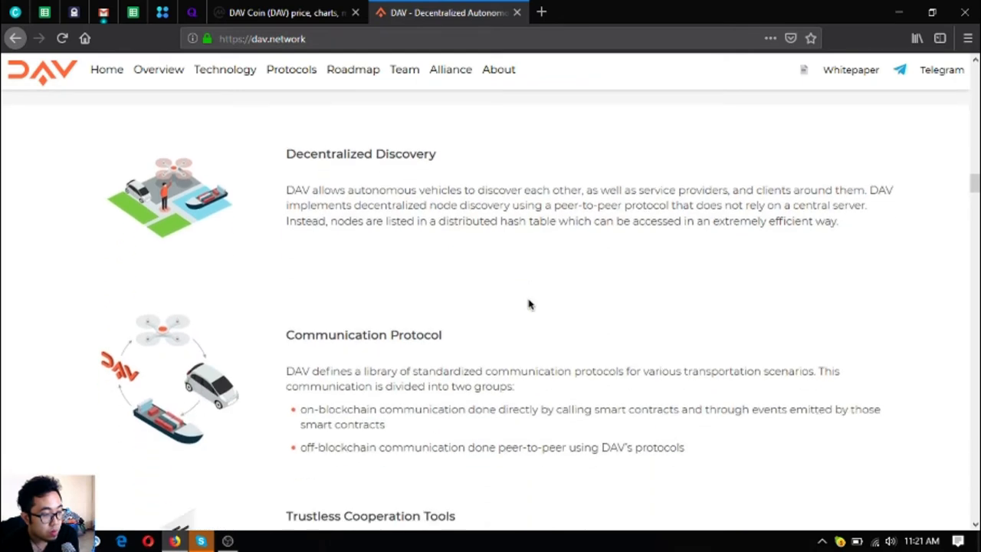
scroll("down", 3)
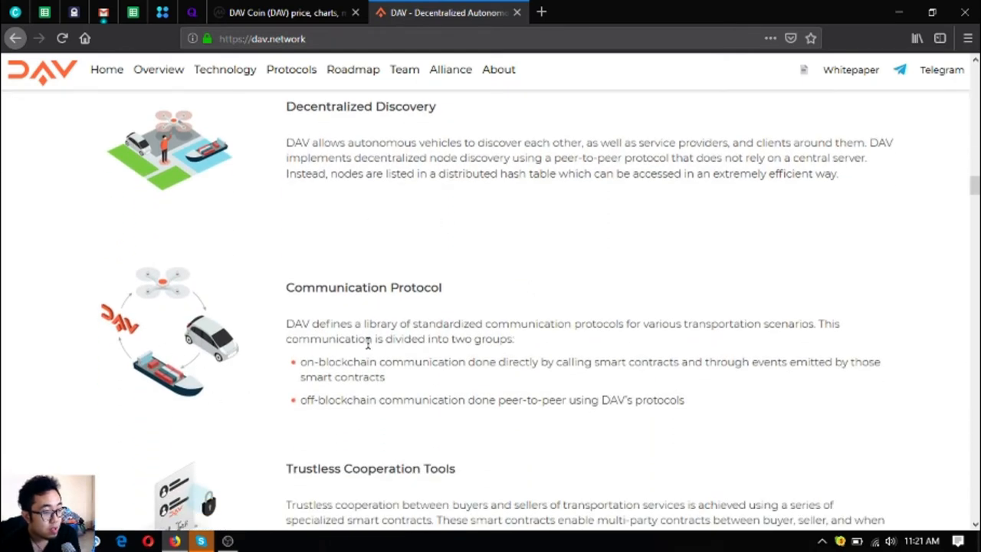
scroll("down", 3)
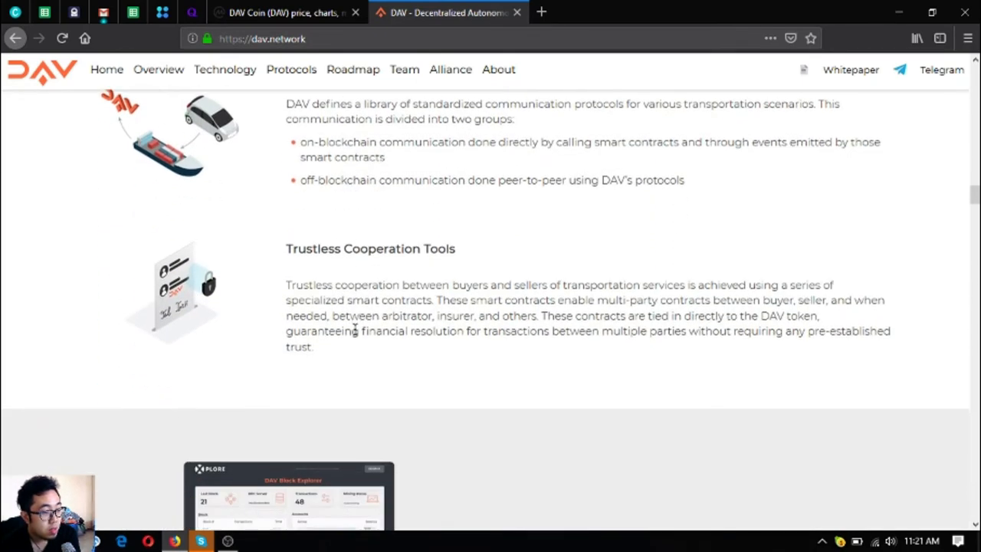
scroll("down", 3)
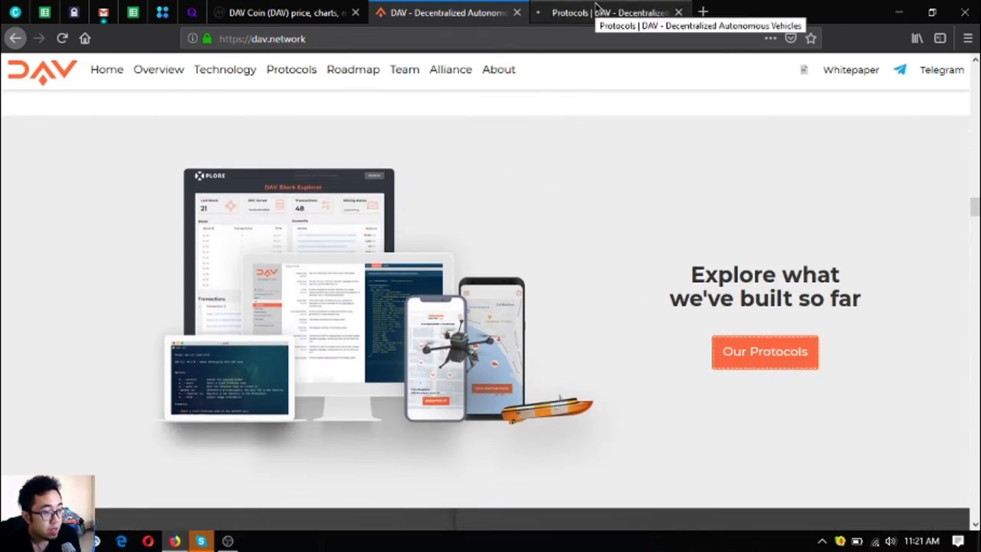
Switch to the Protocols page and open 'View Drone Charging Protocol >>' in a new tab
left_click(609, 12)
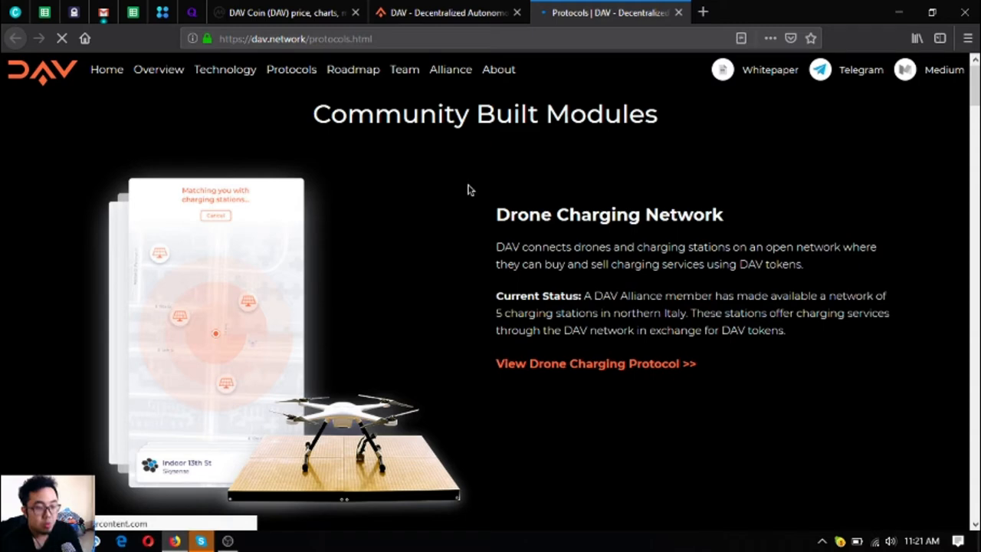
mouse_move(483, 224)
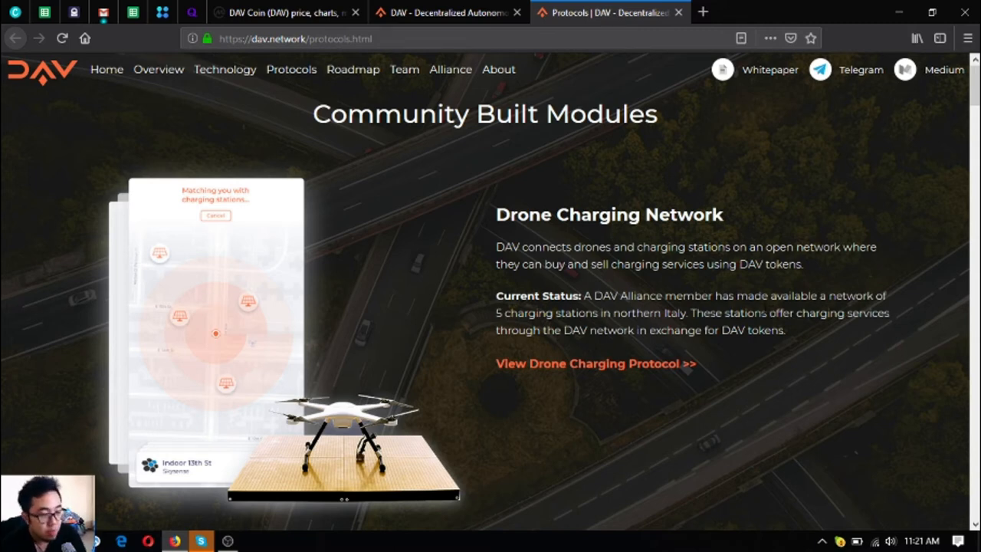
right_click(595, 363)
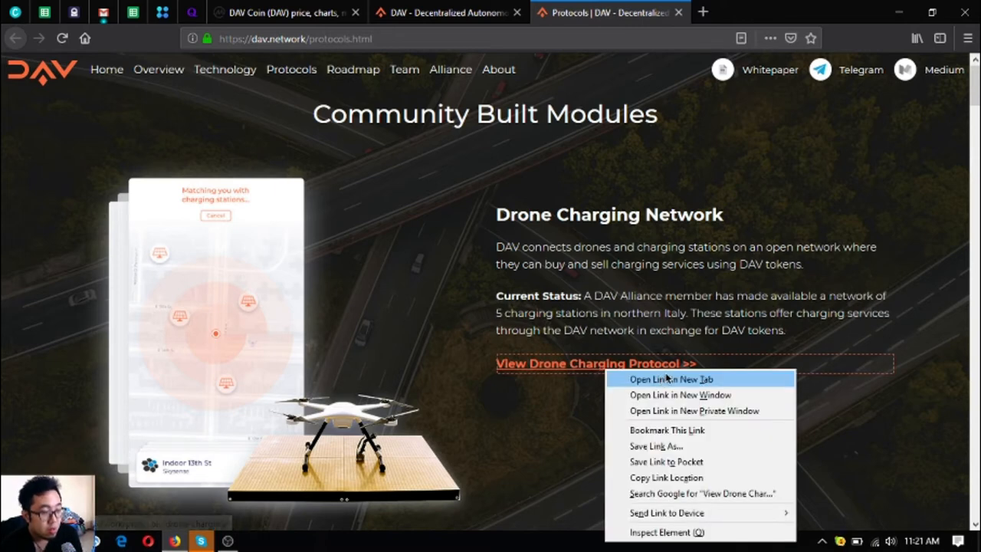
left_click(671, 379)
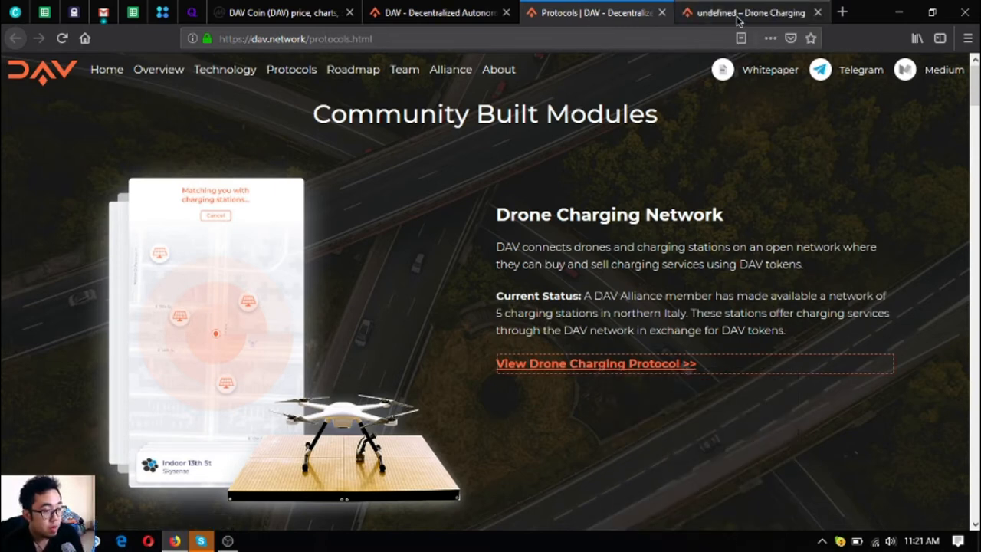
Switch to the Drone Charging Protocol docs and review its Need and Bid arguments
left_click(595, 362)
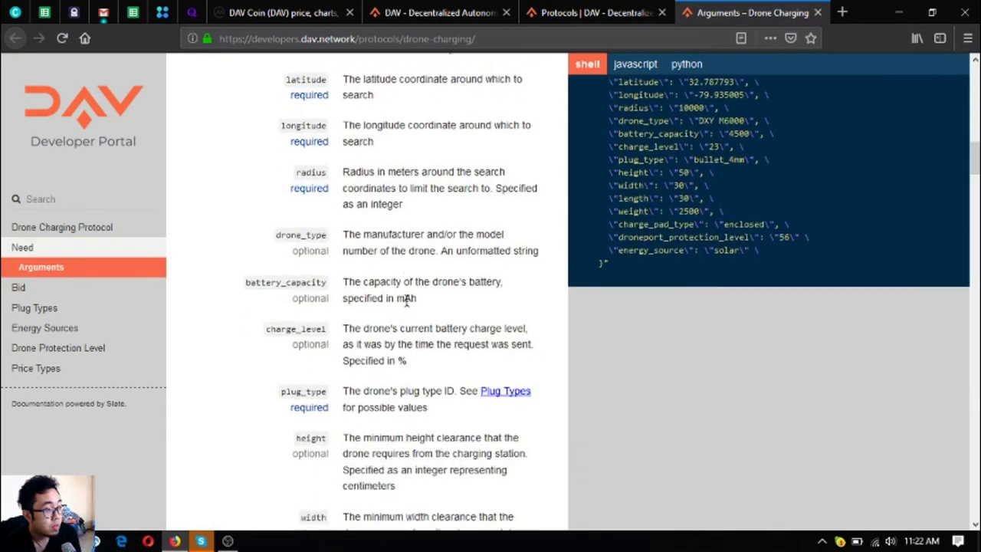
scroll("up", 3)
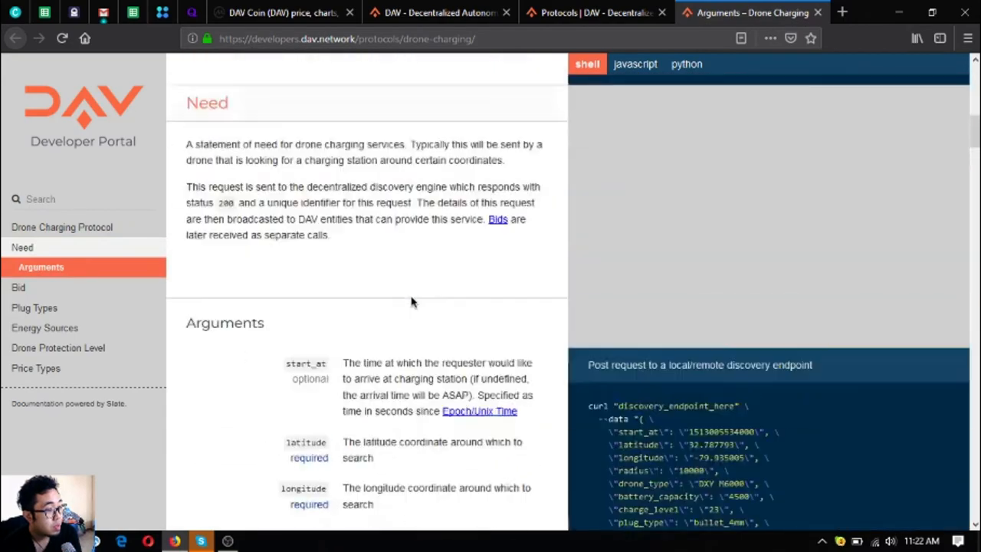
left_click(61, 227)
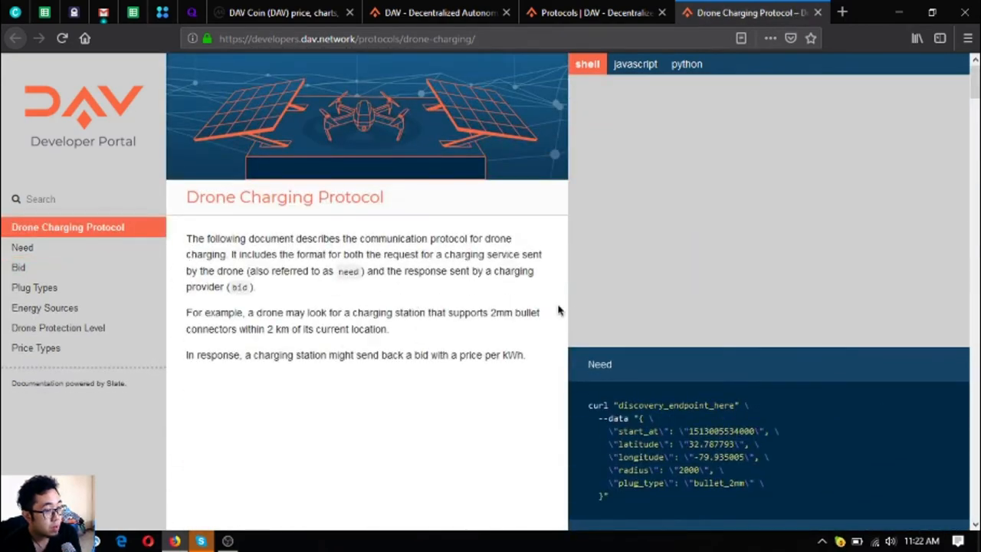
scroll("down", 3)
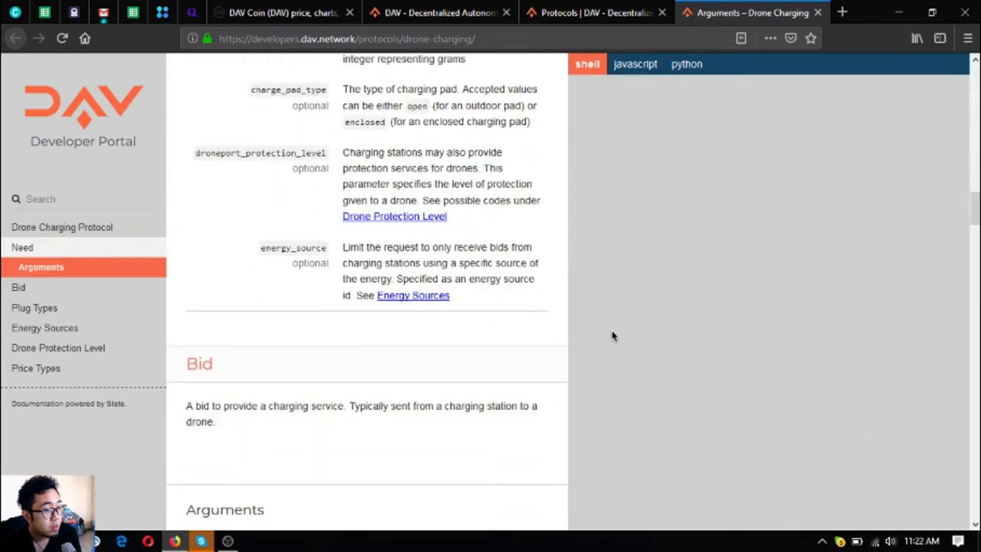
scroll("down", 3)
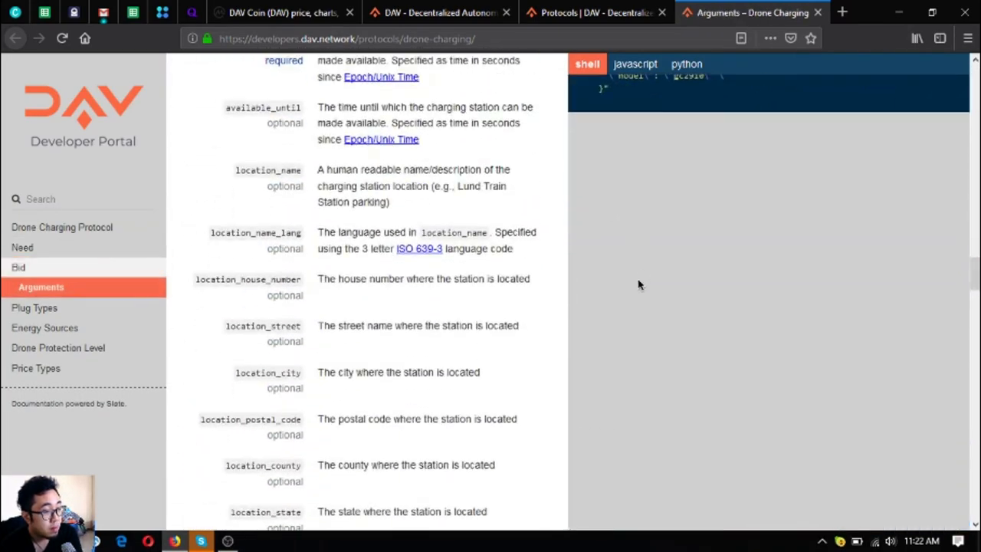
mouse_move(685, 185)
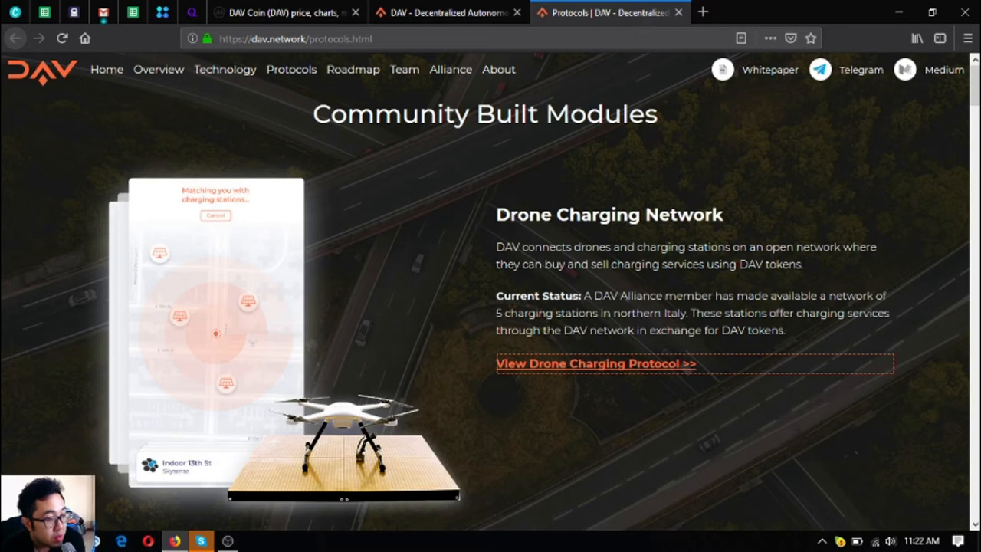
Scroll the Protocols page past Drone Flight Planning to the Drone Missions App status
scroll("down", 3)
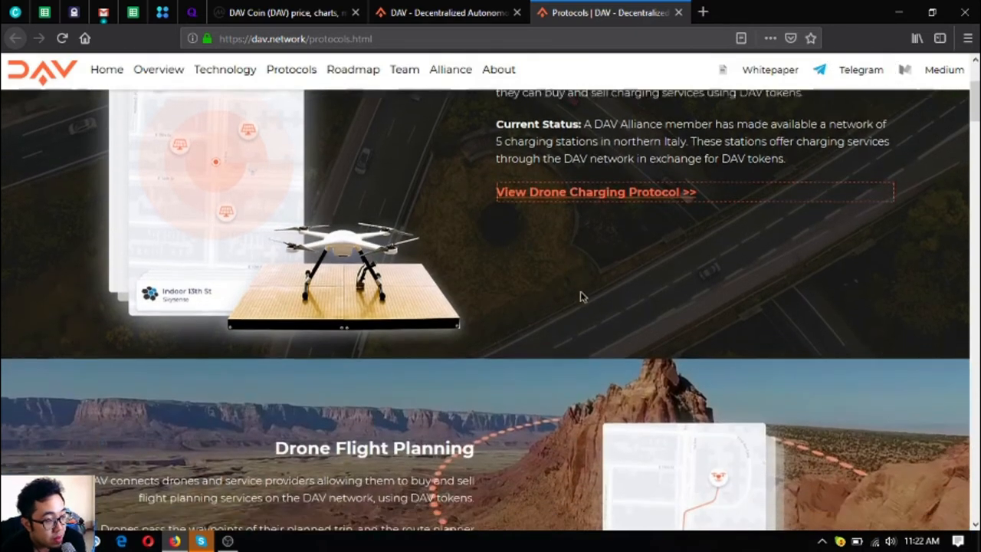
scroll("down", 3)
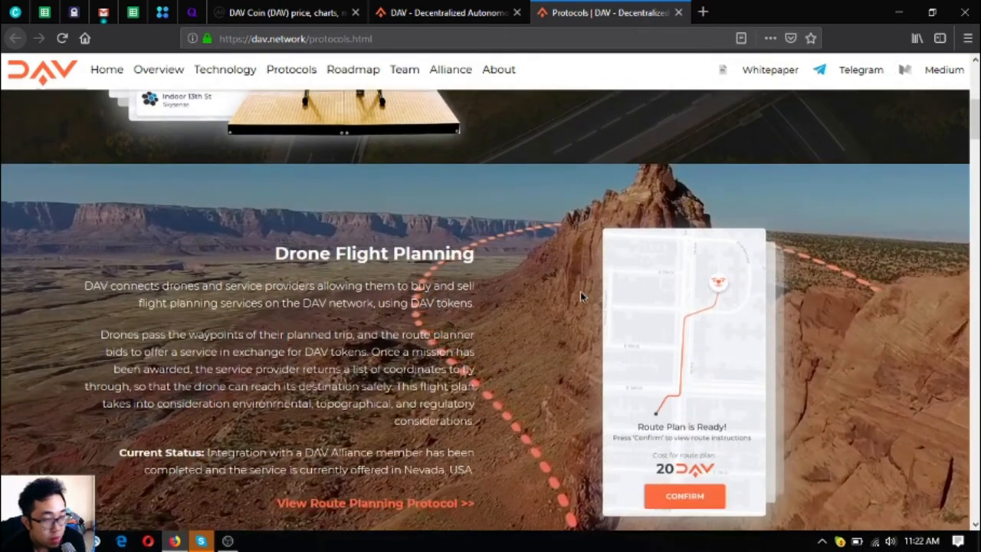
scroll("down", 3)
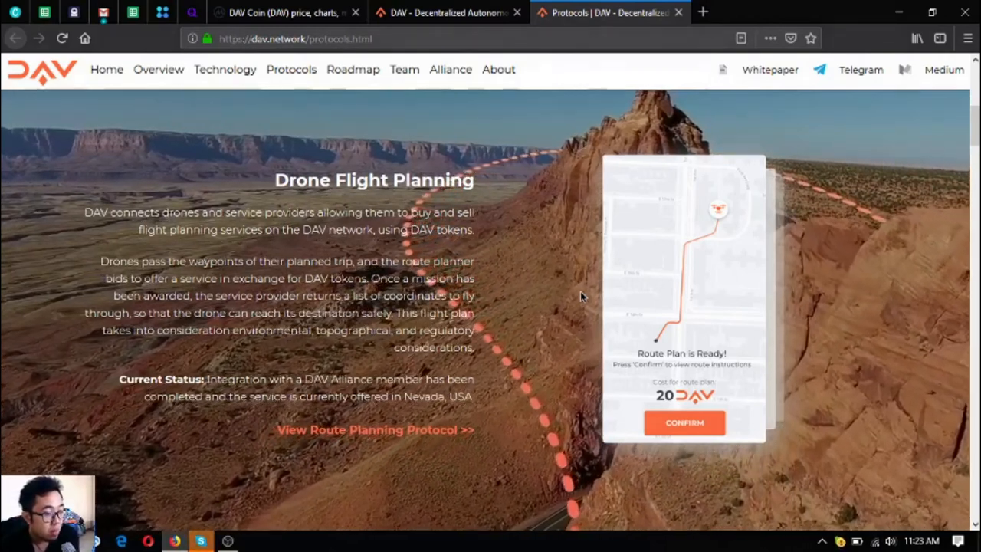
scroll("down", 3)
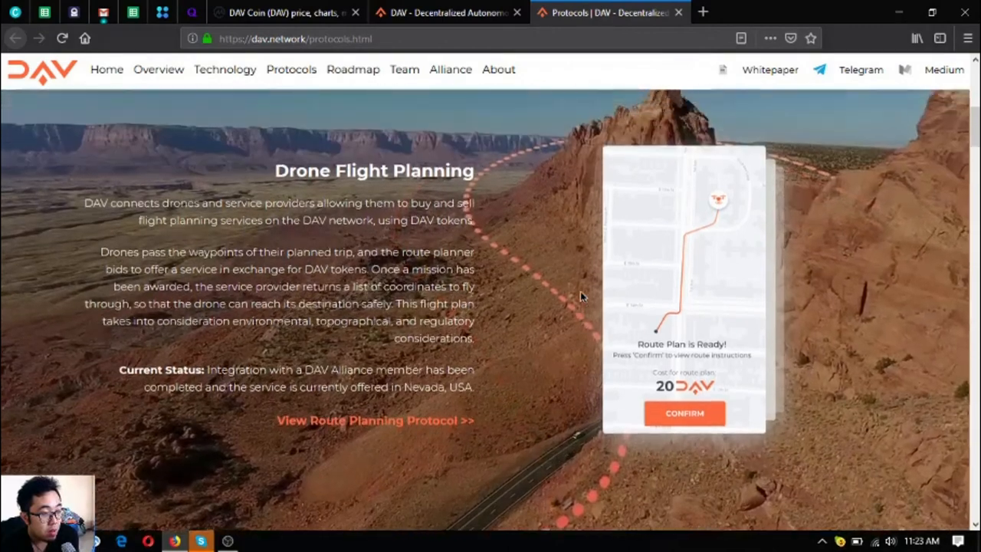
scroll("down", 3)
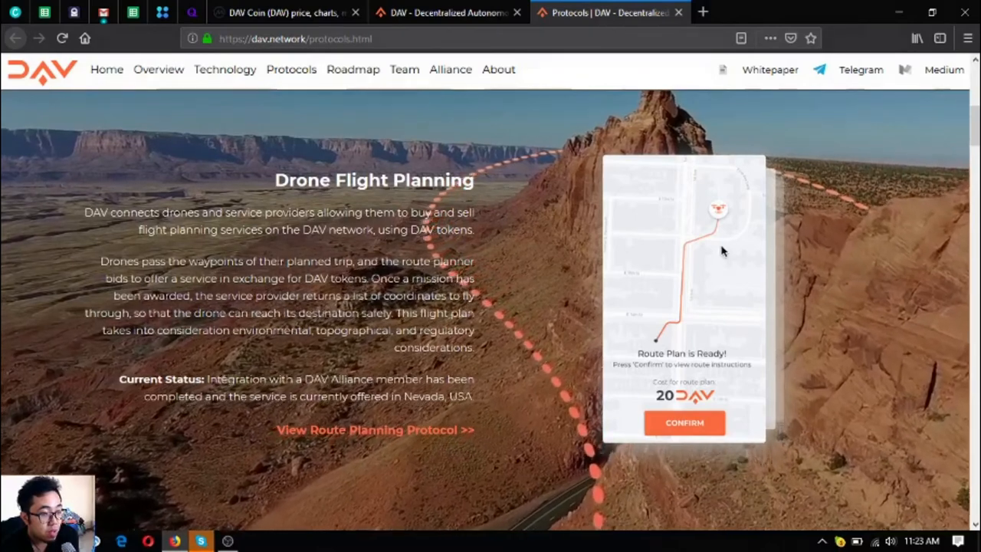
mouse_move(717, 330)
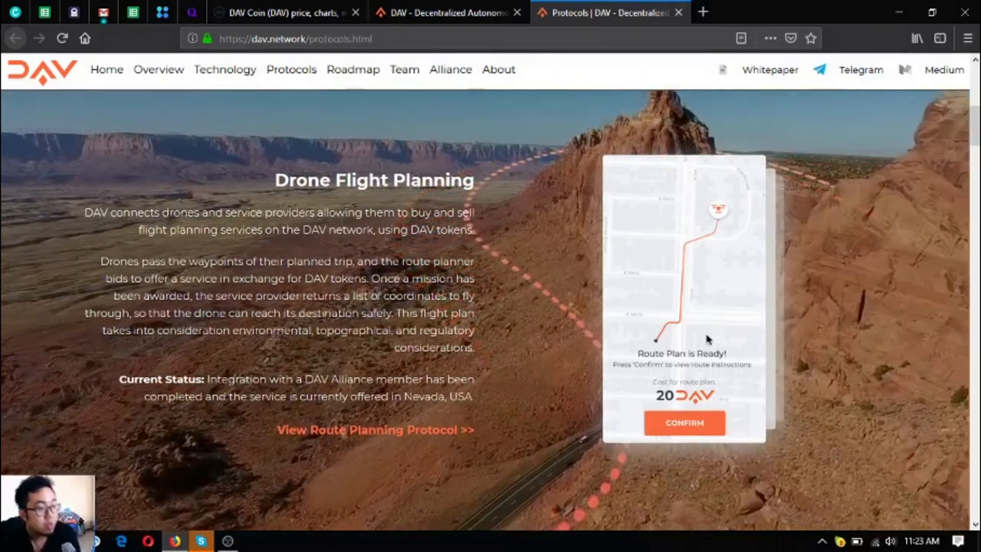
scroll("down", 3)
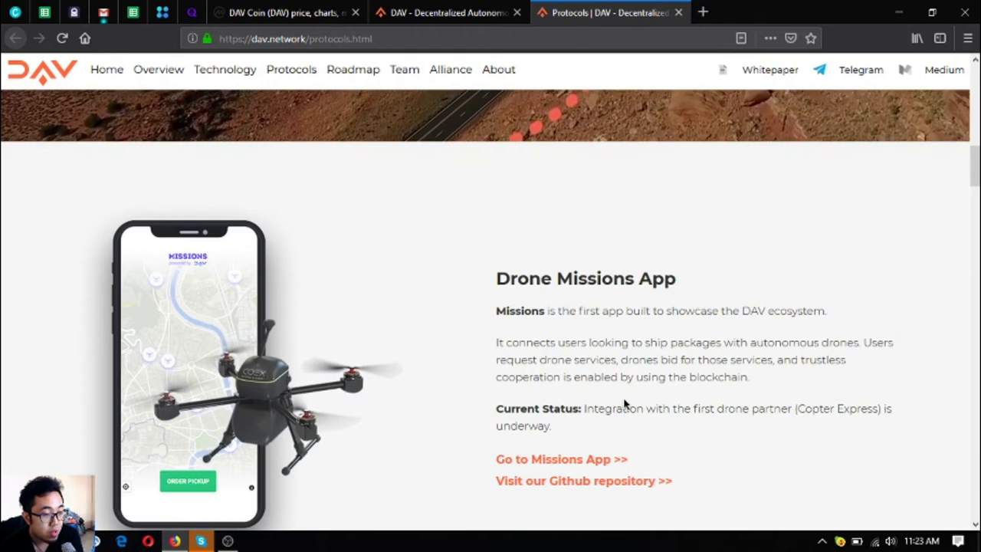
Scroll past the Drone Missions App to the DAV CLI and Testnet module and its status
scroll("down", 3)
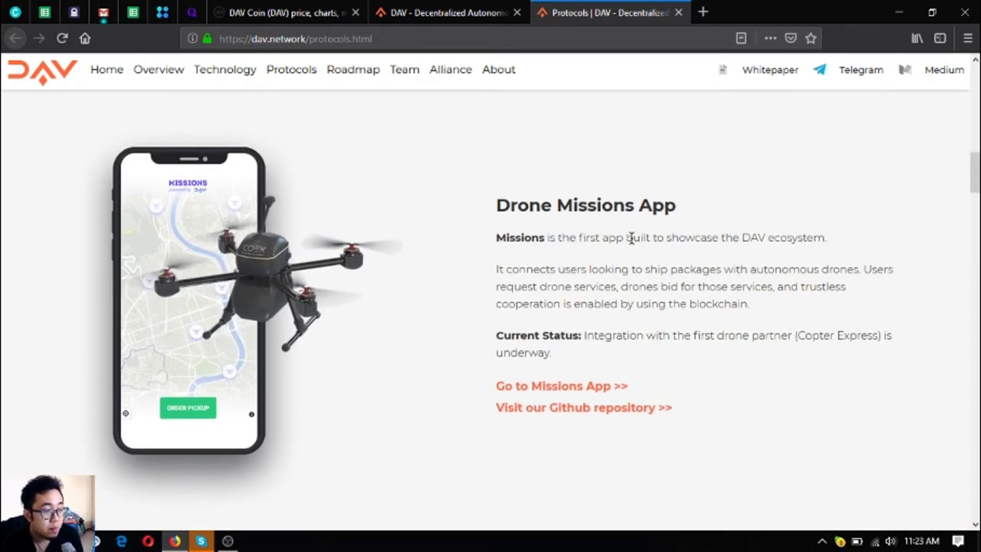
mouse_move(587, 250)
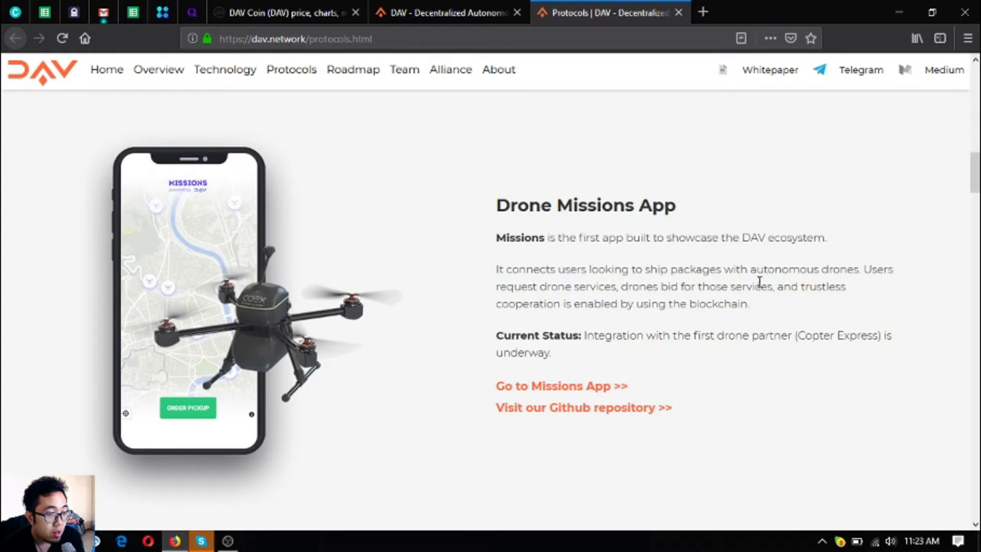
scroll("up", 3)
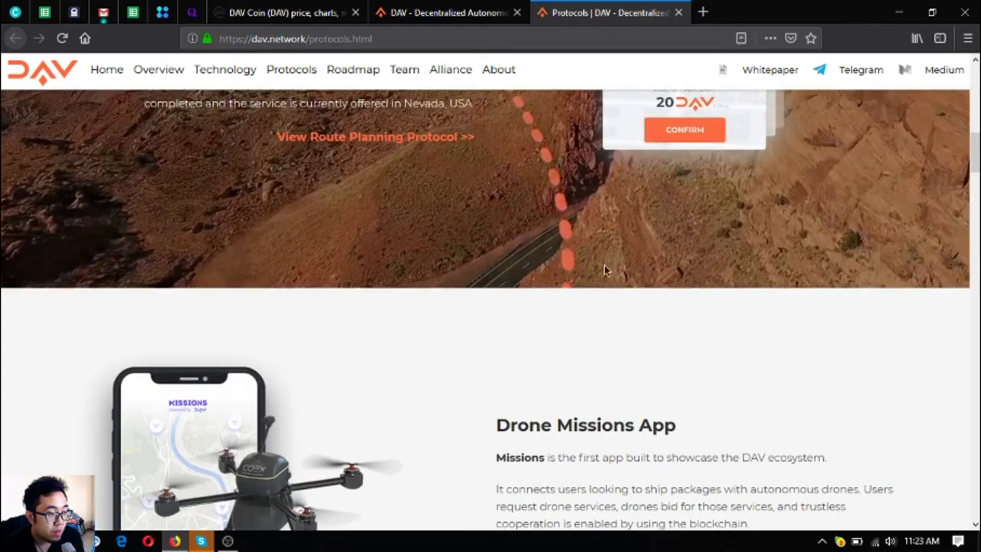
scroll("up", 3)
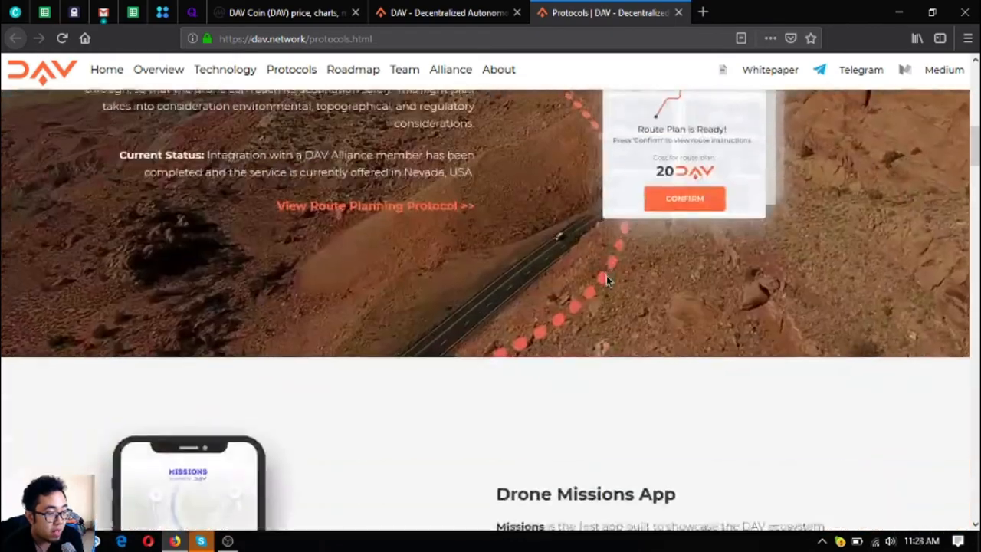
scroll("down", 3)
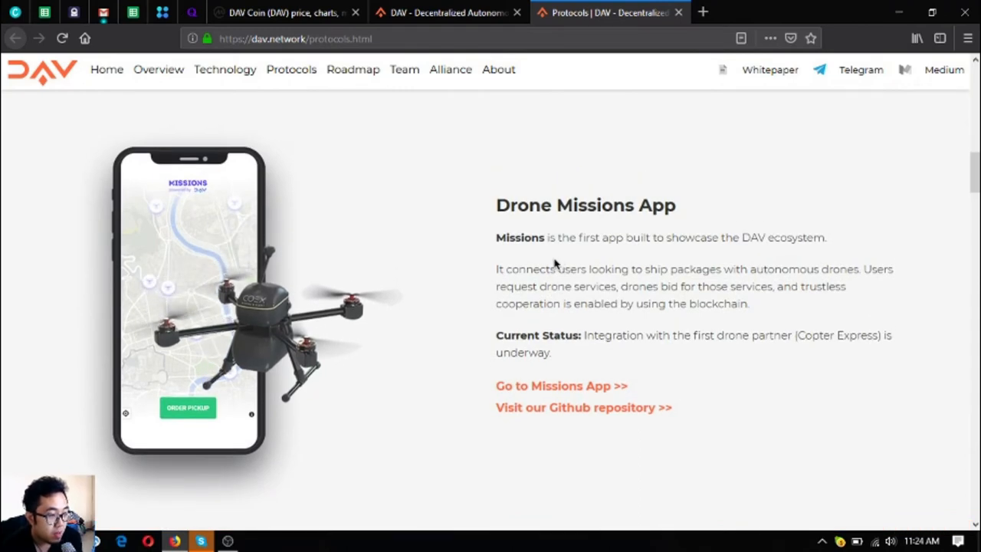
scroll("down", 3)
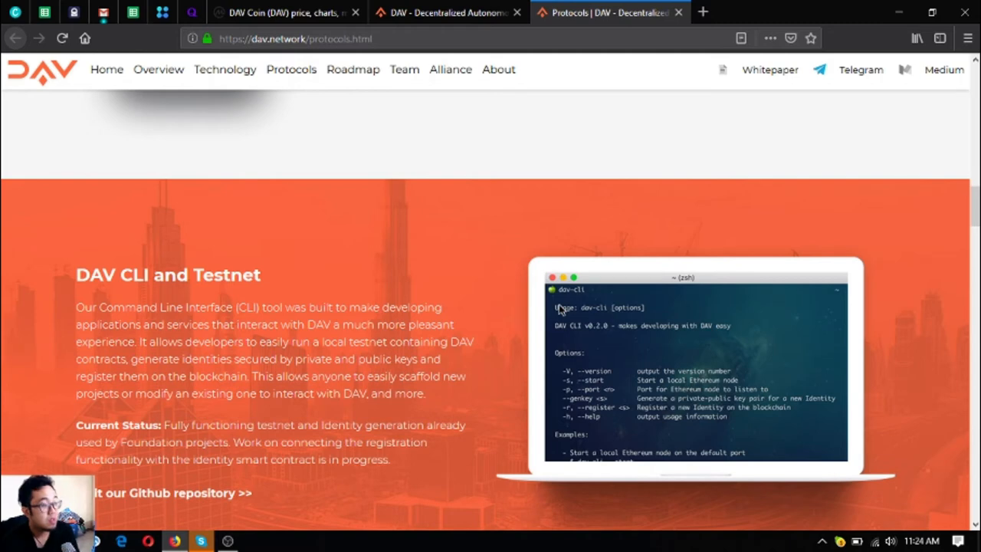
Scroll the Protocols page past Developer Portal and Block Explorer to Mission Control
scroll("down", 3)
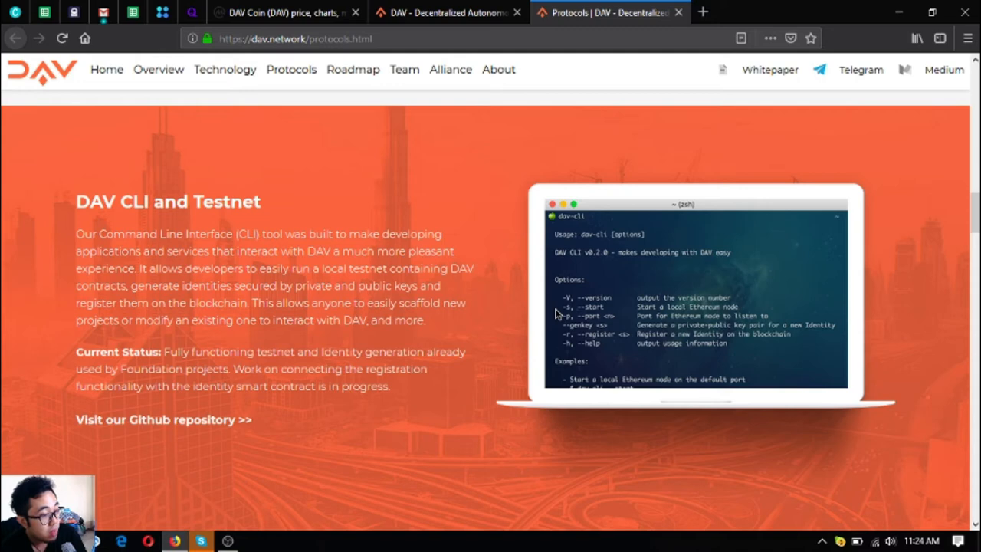
mouse_move(426, 284)
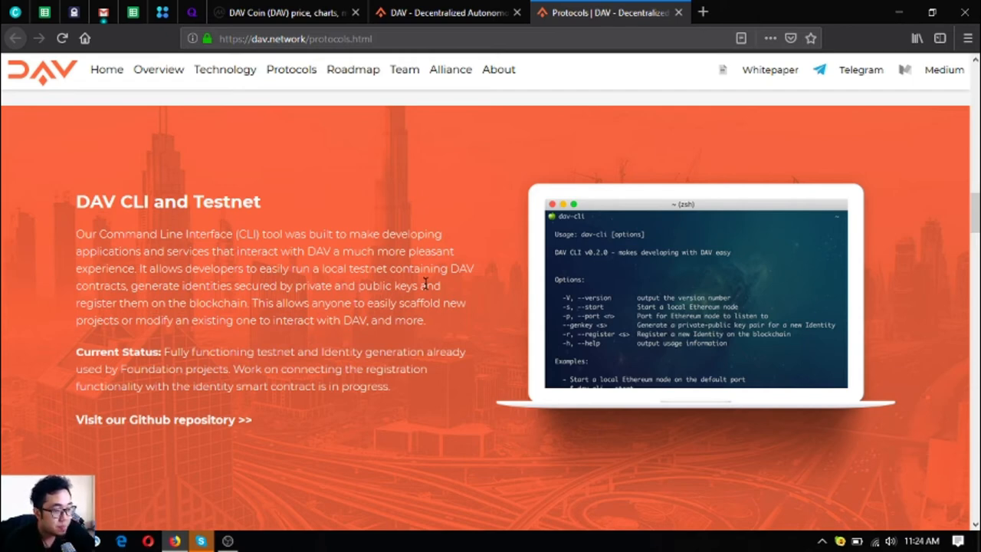
scroll("down", 3)
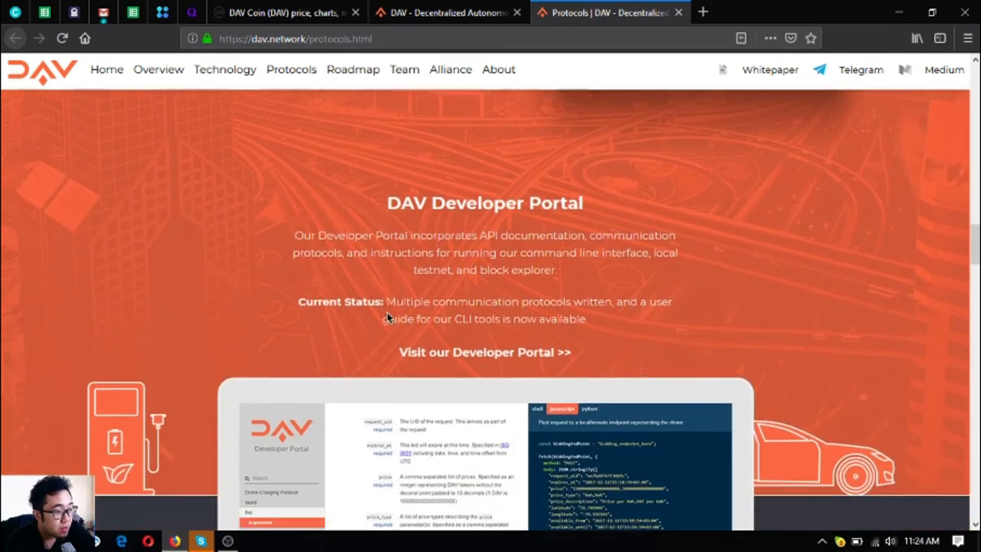
scroll("down", 3)
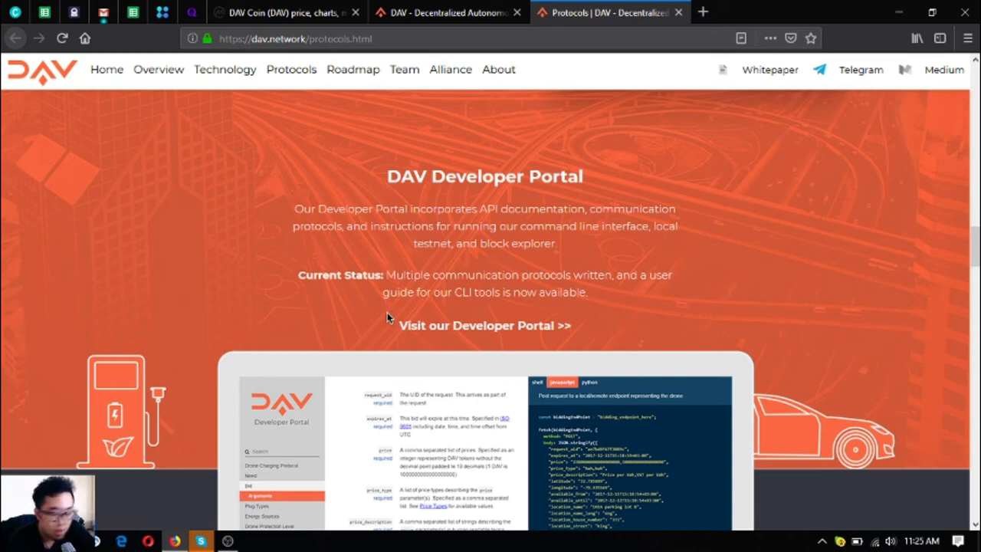
scroll("down", 3)
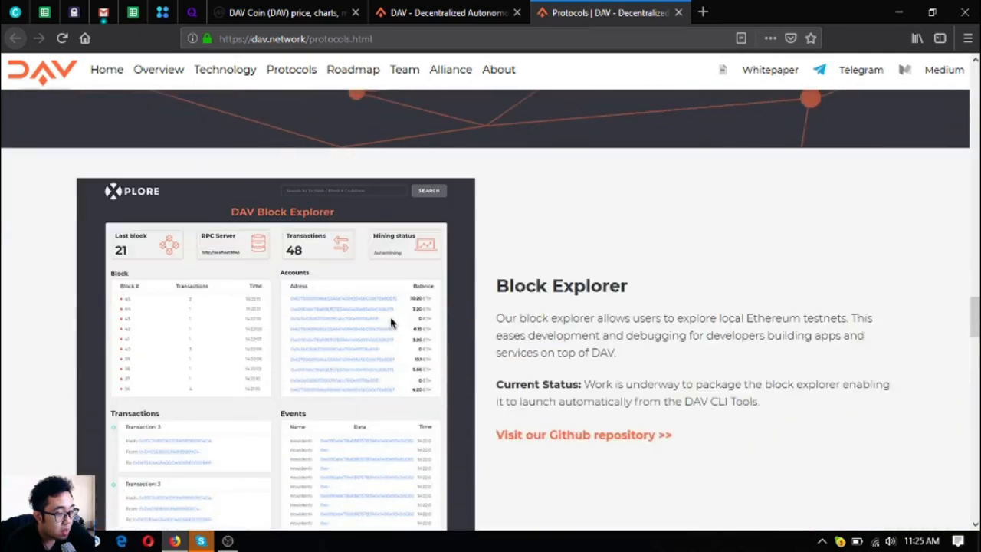
scroll("down", 3)
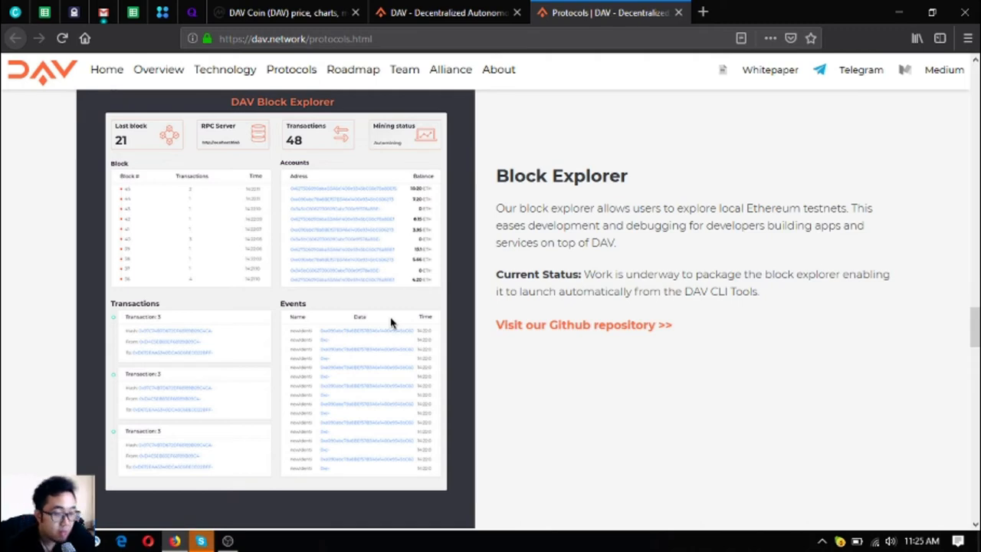
scroll("down", 3)
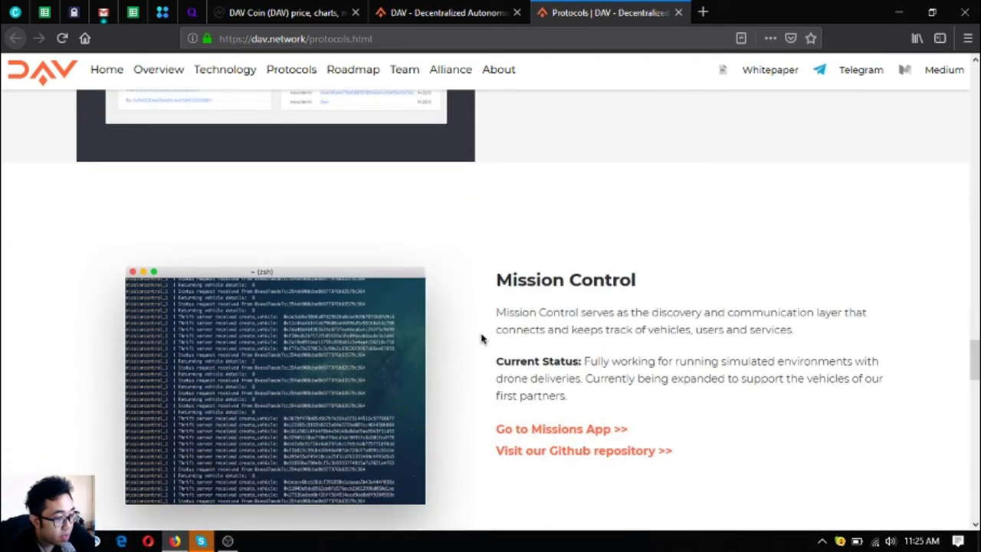
Scroll down to the Autonomous Boat module describing the n3m0 boat and its status
scroll("down", 3)
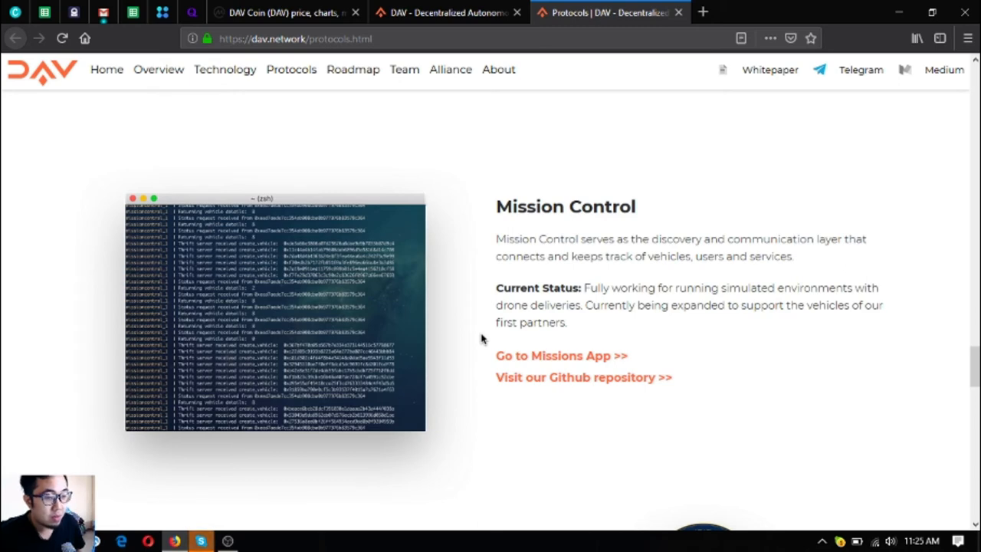
scroll("down", 3)
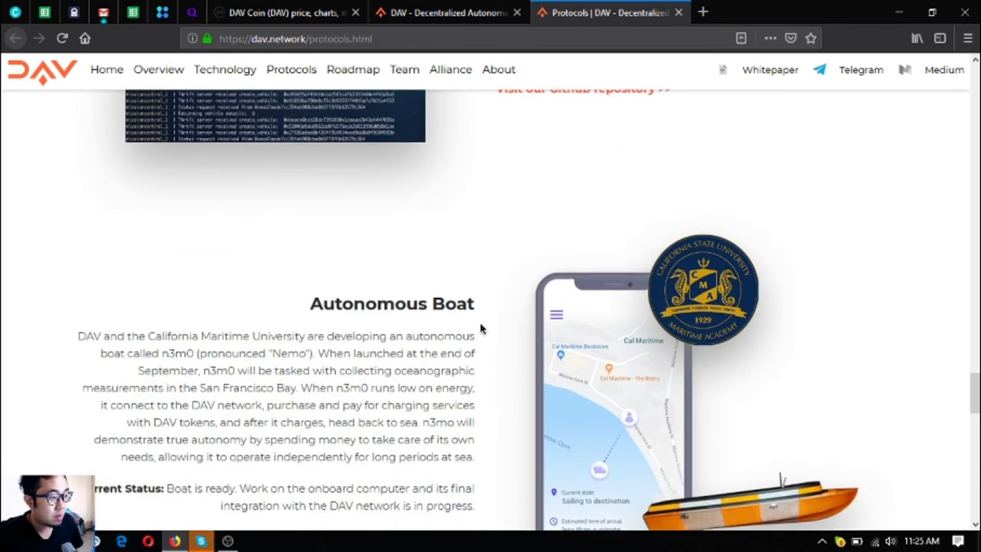
scroll("down", 3)
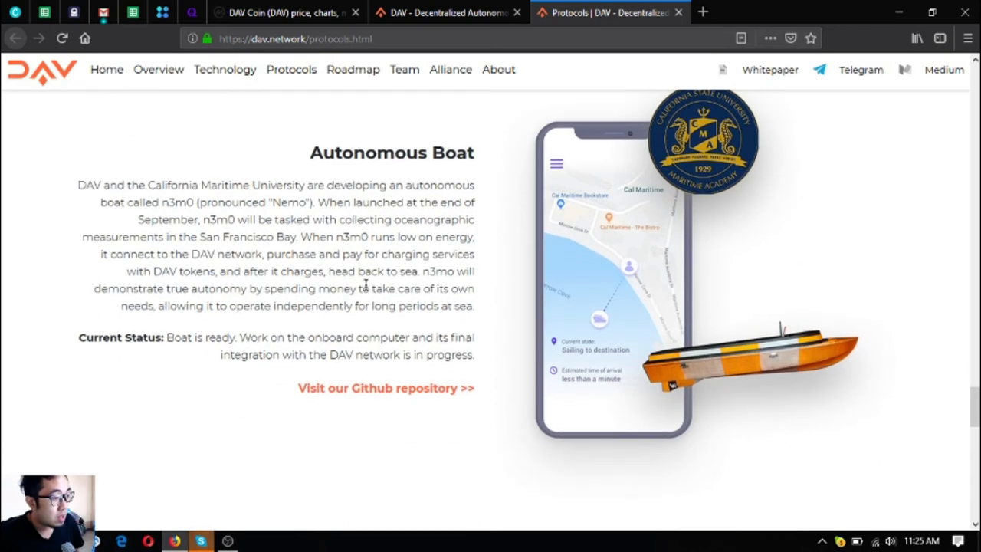
mouse_move(314, 330)
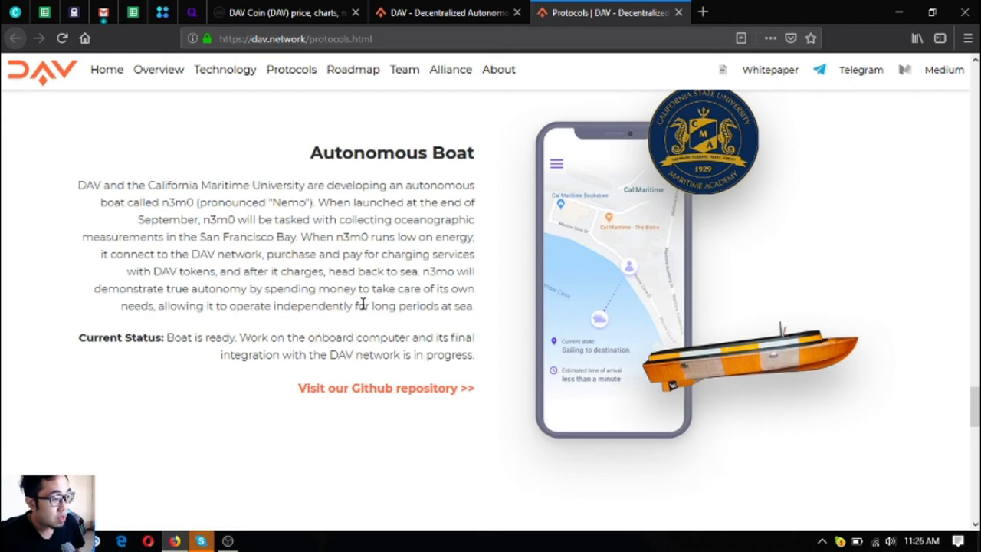
mouse_move(305, 320)
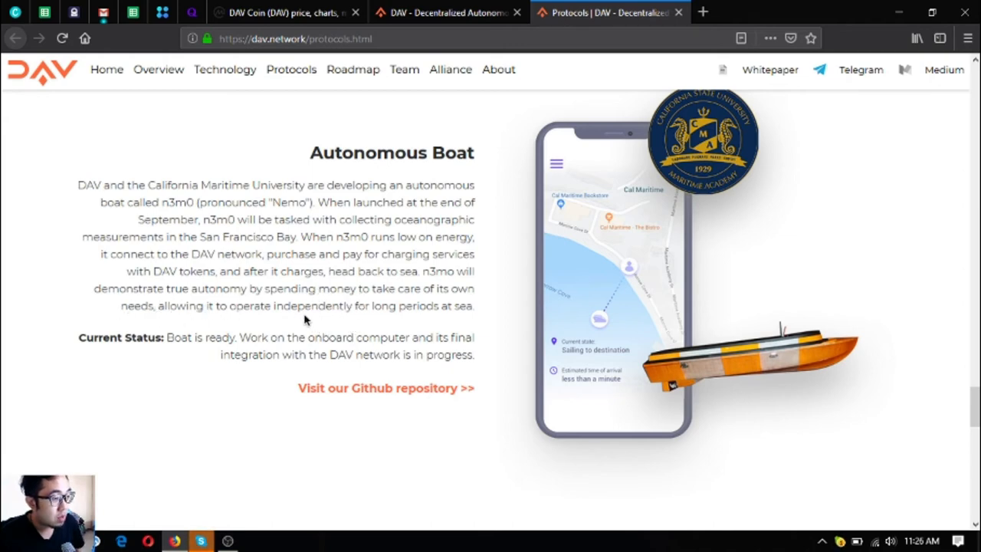
mouse_move(482, 444)
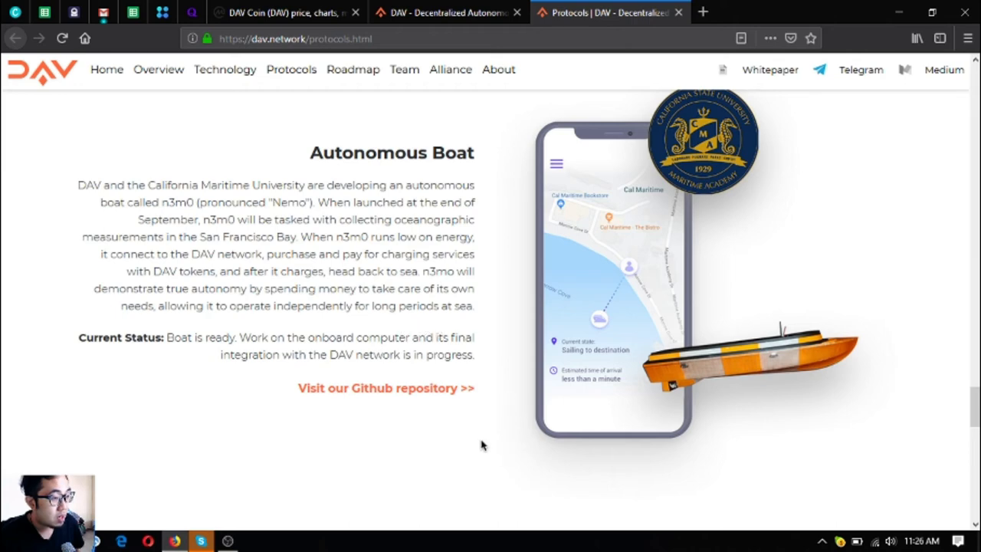
mouse_move(453, 434)
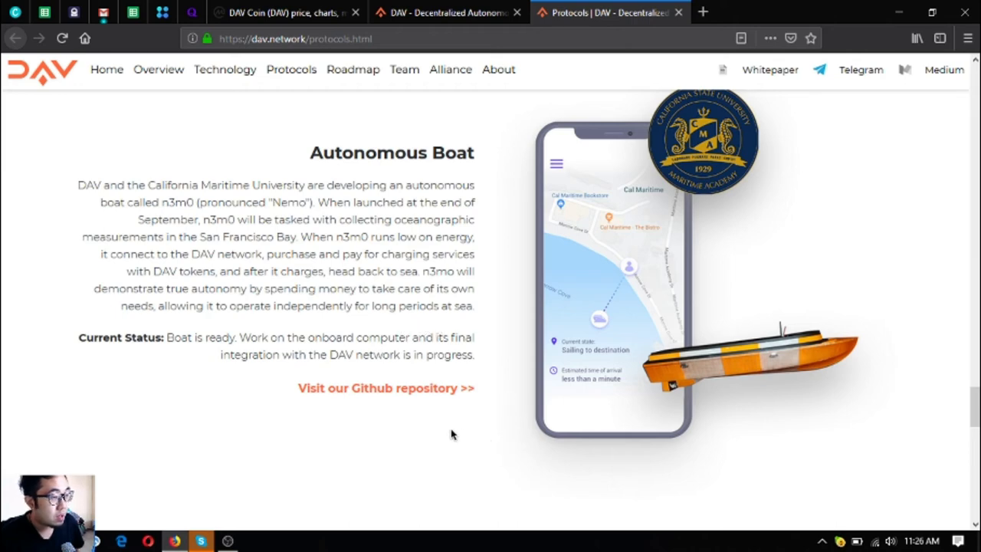
mouse_move(460, 437)
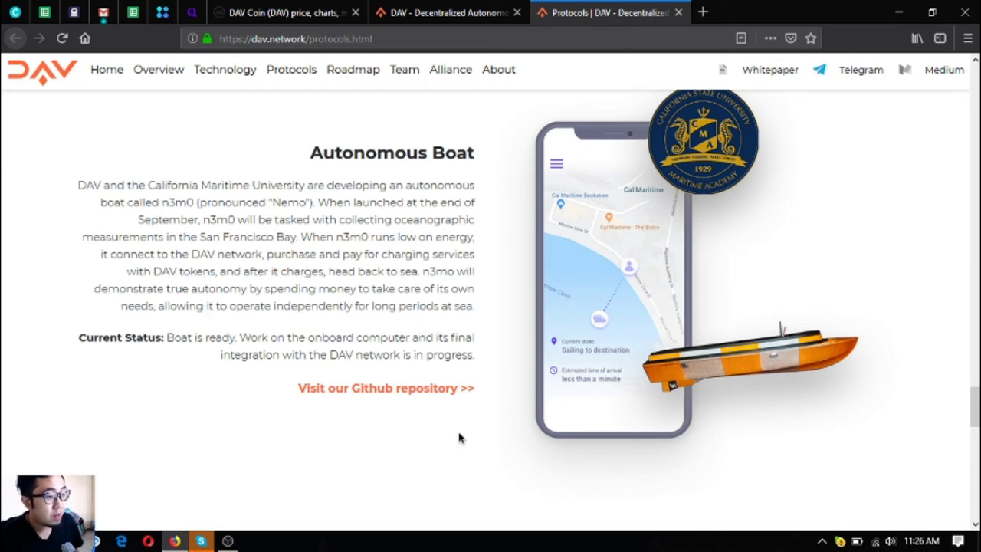
mouse_move(470, 439)
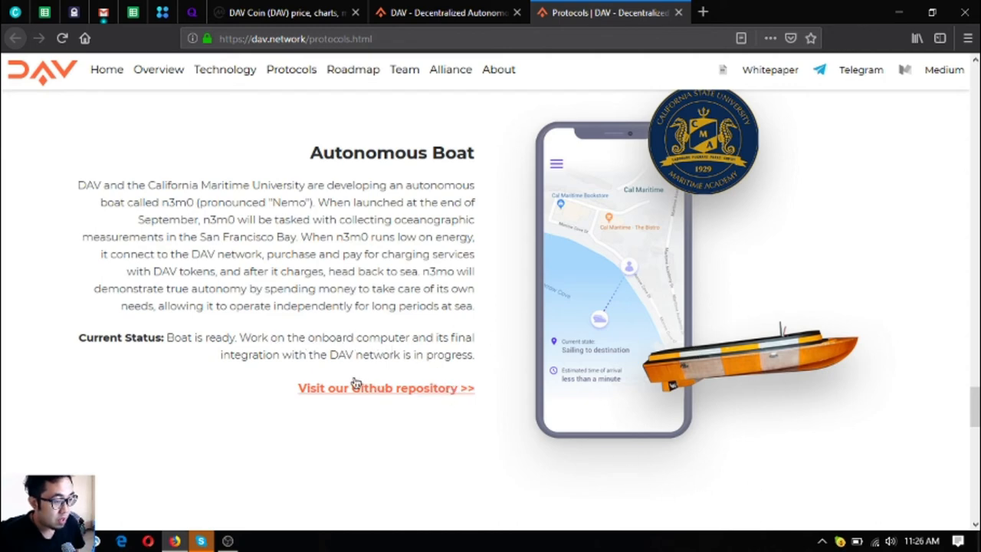
mouse_move(427, 400)
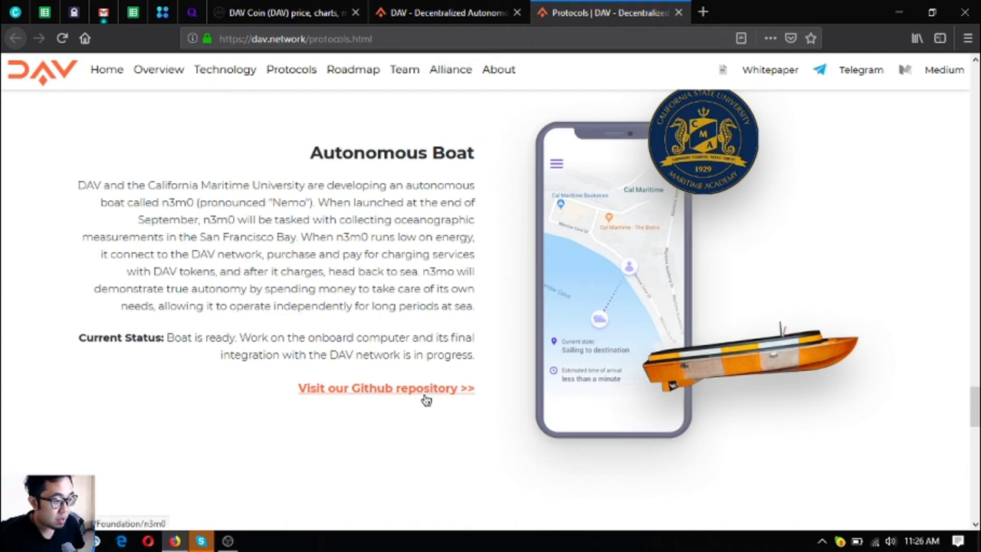
left_click(386, 388)
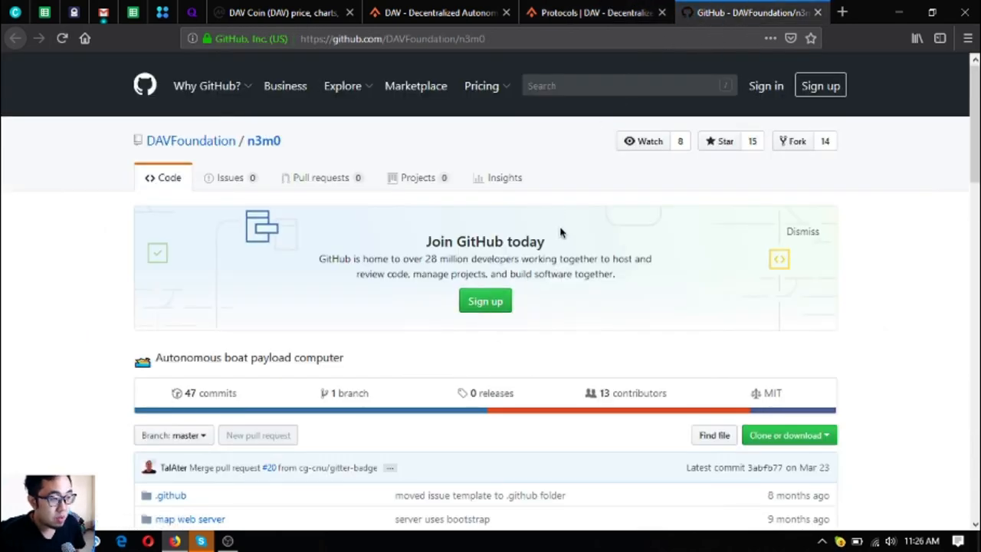
mouse_move(565, 259)
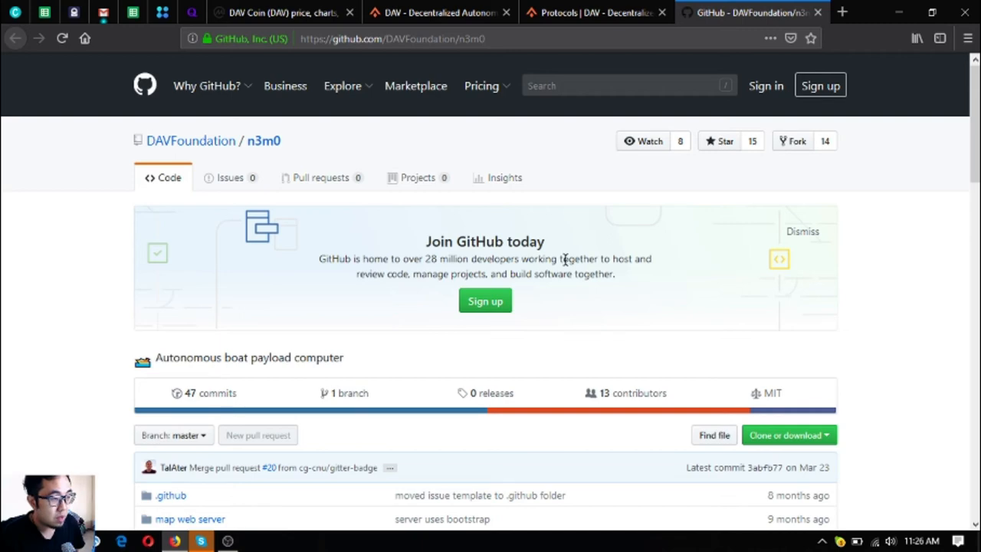
mouse_move(528, 287)
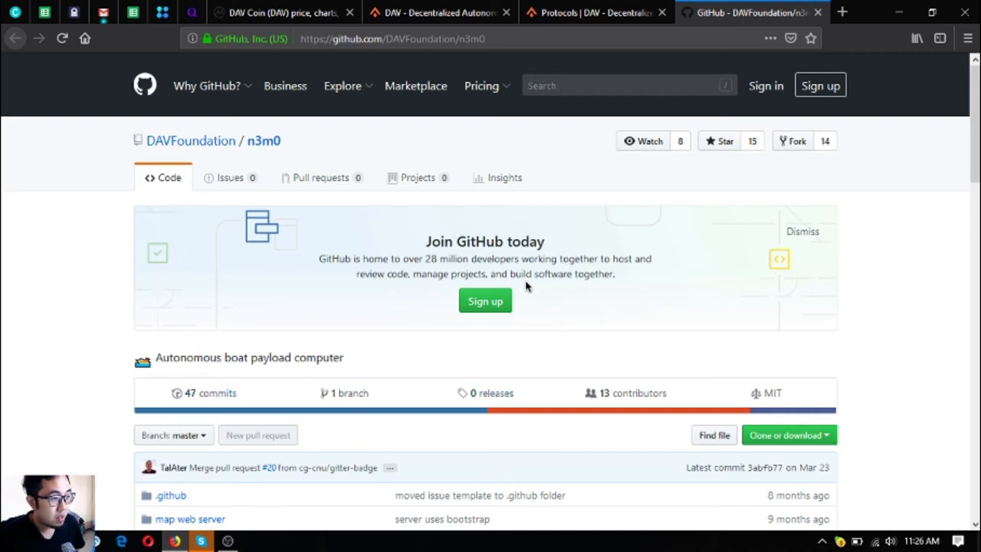
scroll("down", 3)
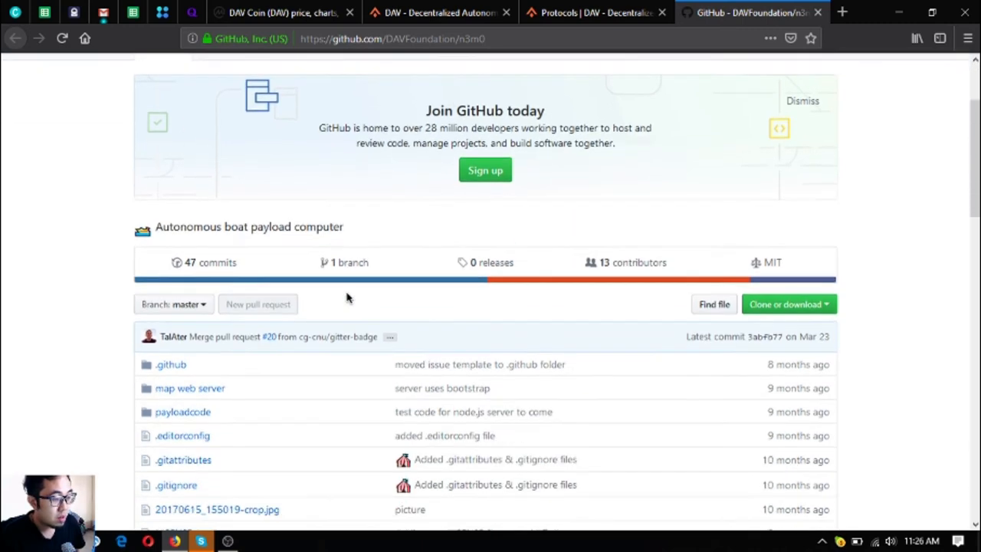
scroll("down", 3)
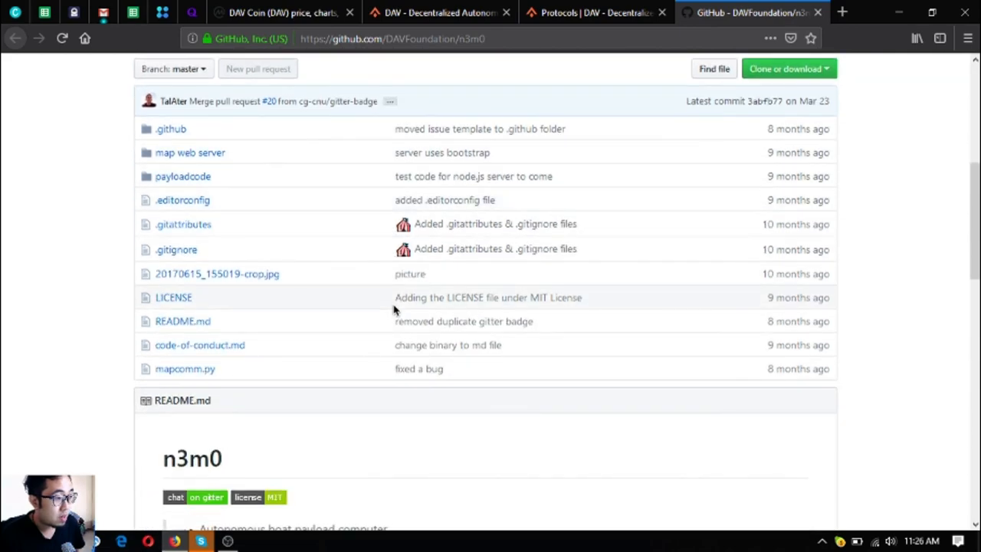
scroll("down", 3)
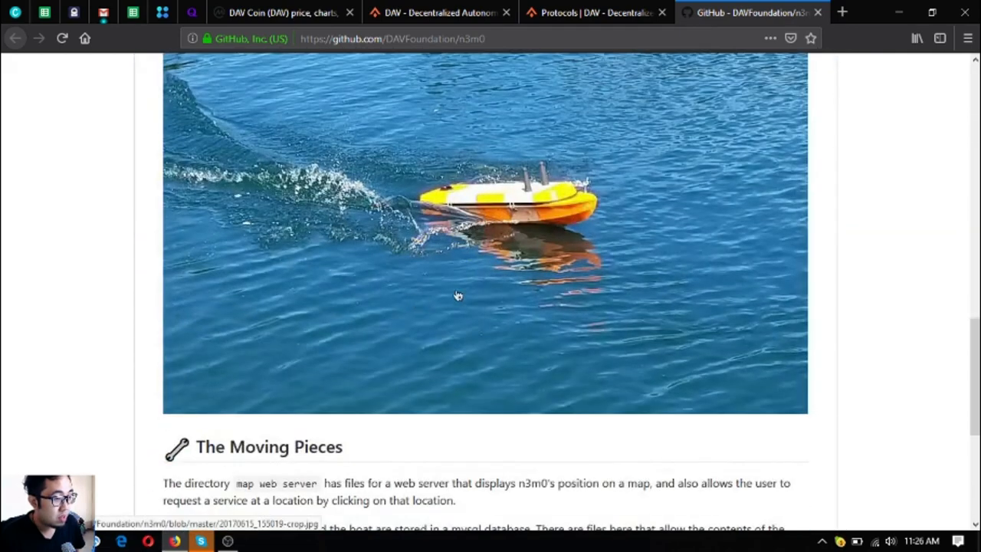
scroll("down", 3)
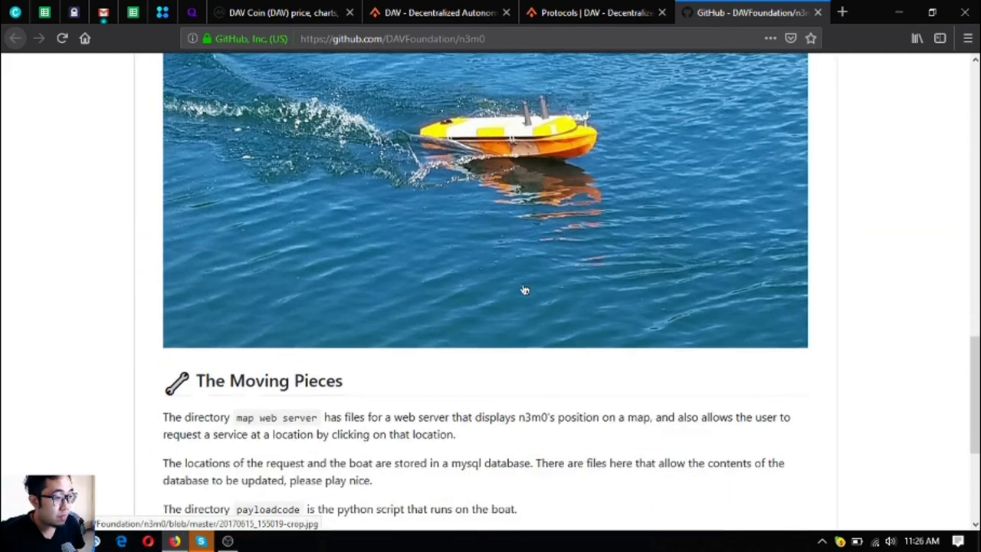
scroll("down", 3)
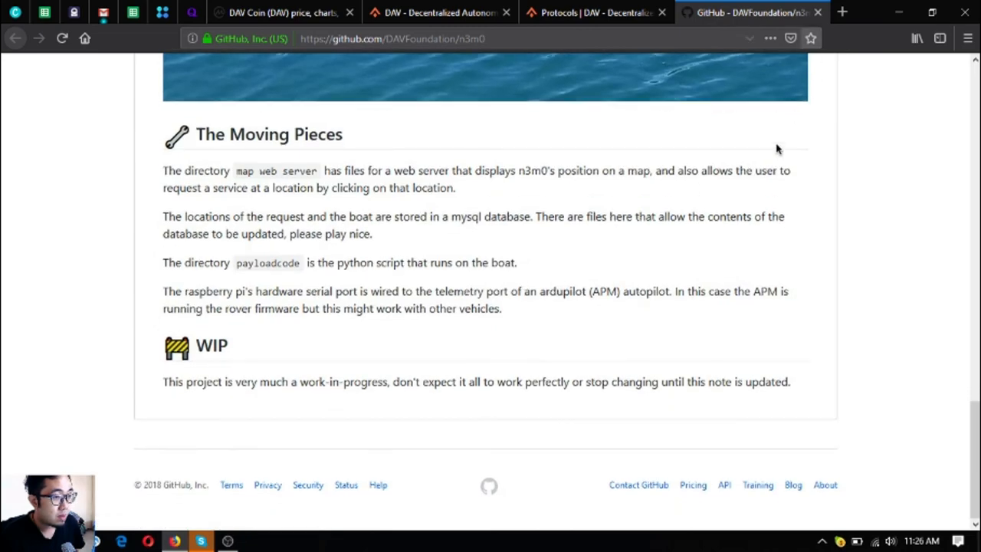
scroll("up", 3)
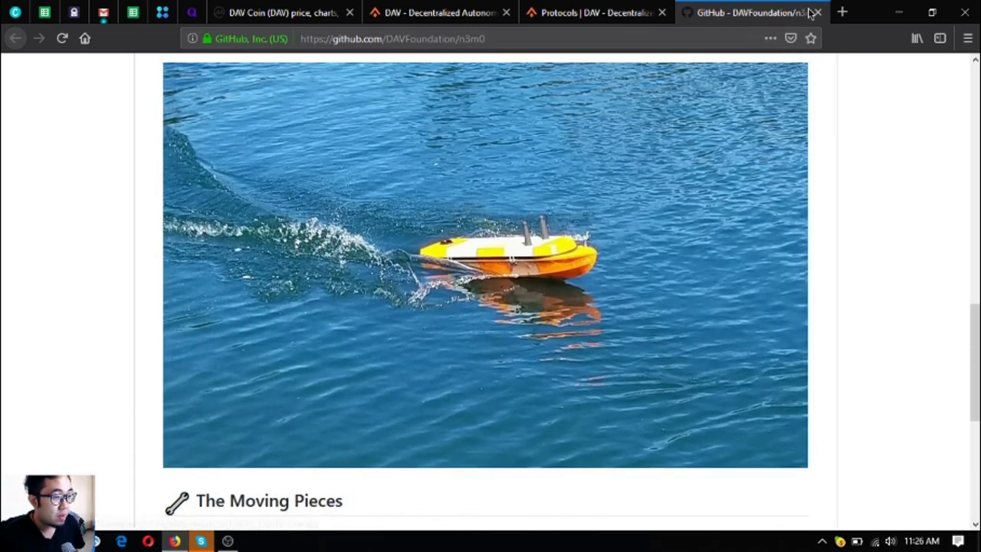
left_click(817, 12)
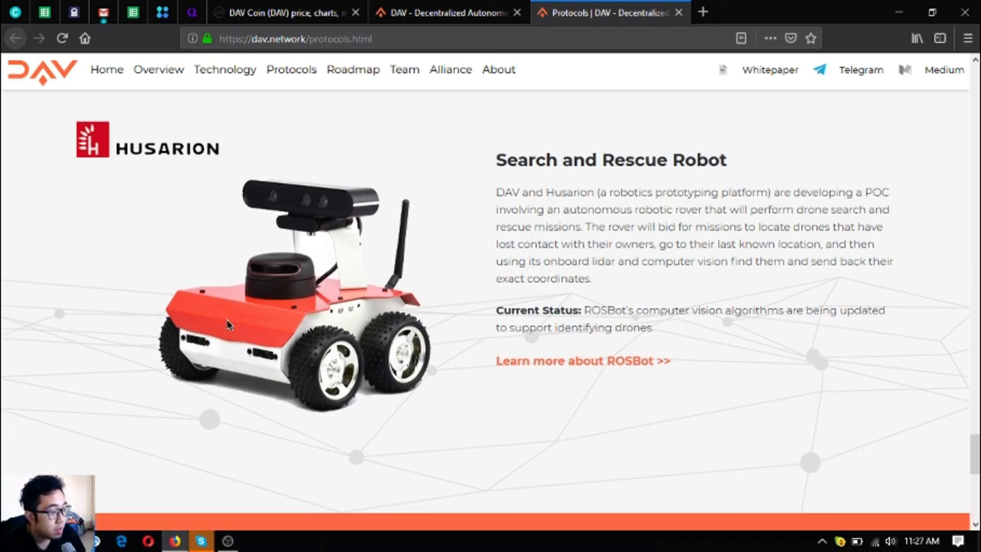
mouse_move(259, 313)
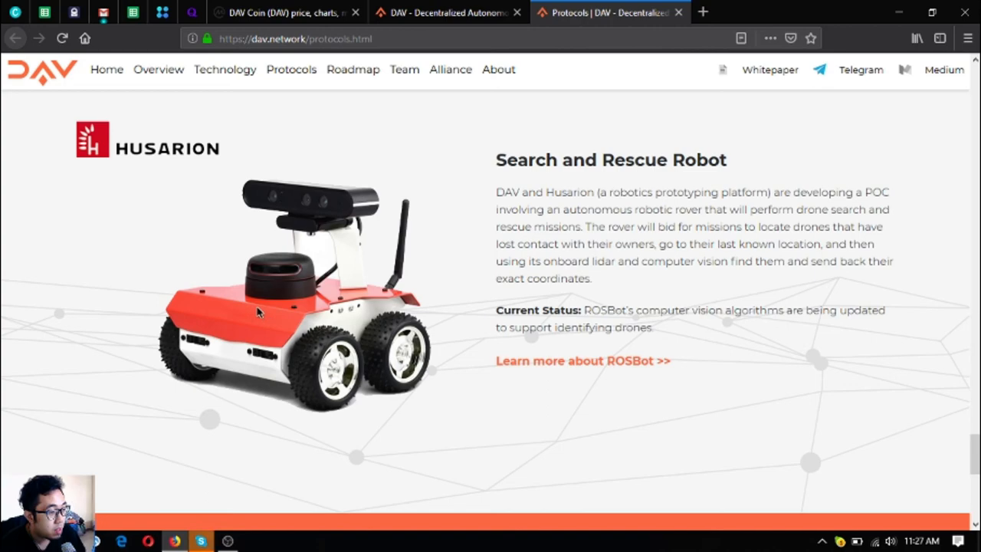
Scroll through Search and Rescue Robot, Contact Us and Block Explorer to the page end
scroll("down", 3)
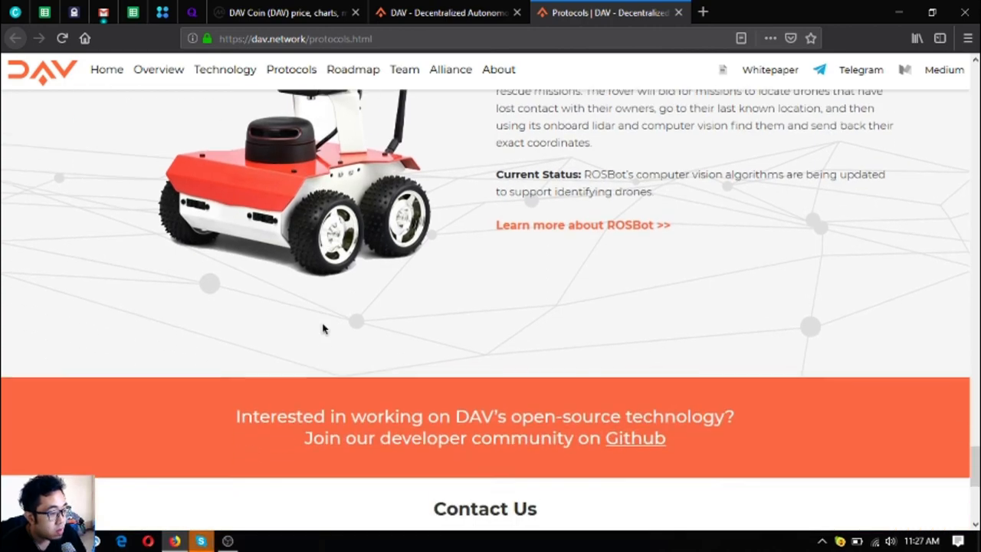
scroll("down", 3)
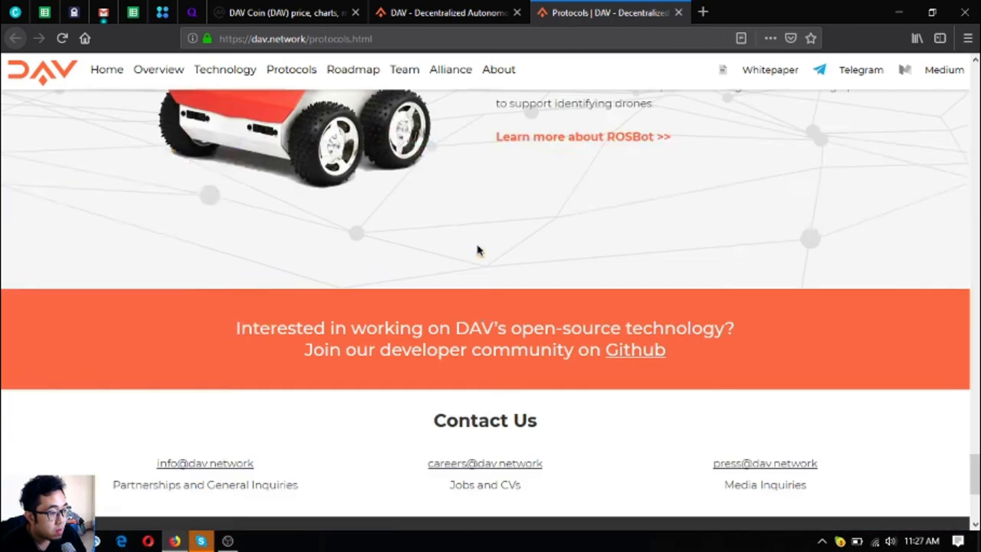
scroll("up", 3)
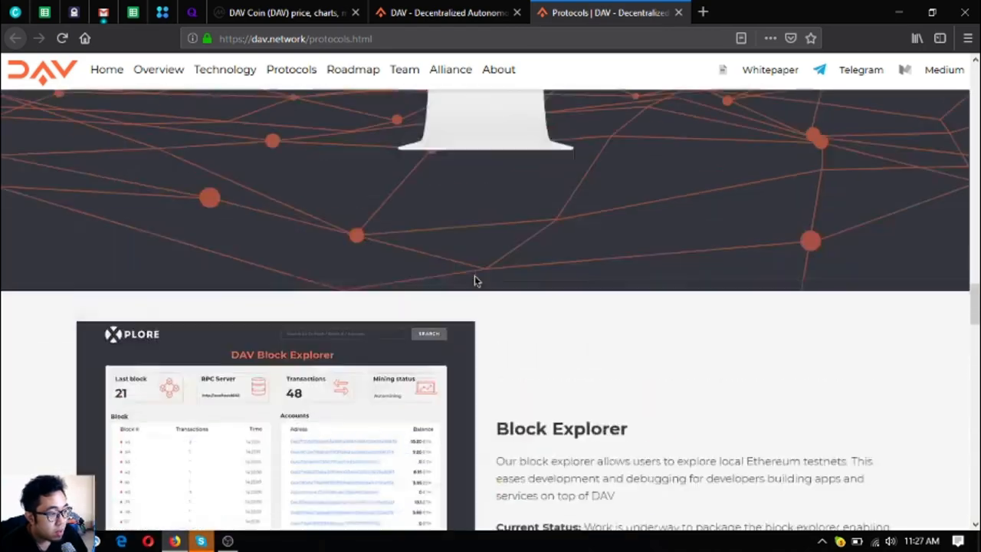
scroll("down", 3)
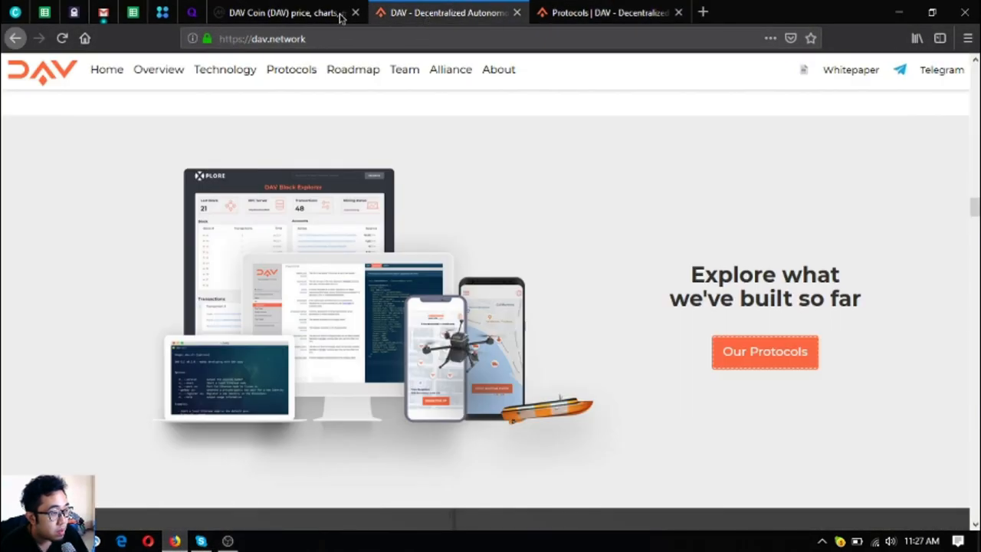
Glance at the CoinMarketCap DAV Coin tab, then return to the dav.network homepage
left_click(283, 12)
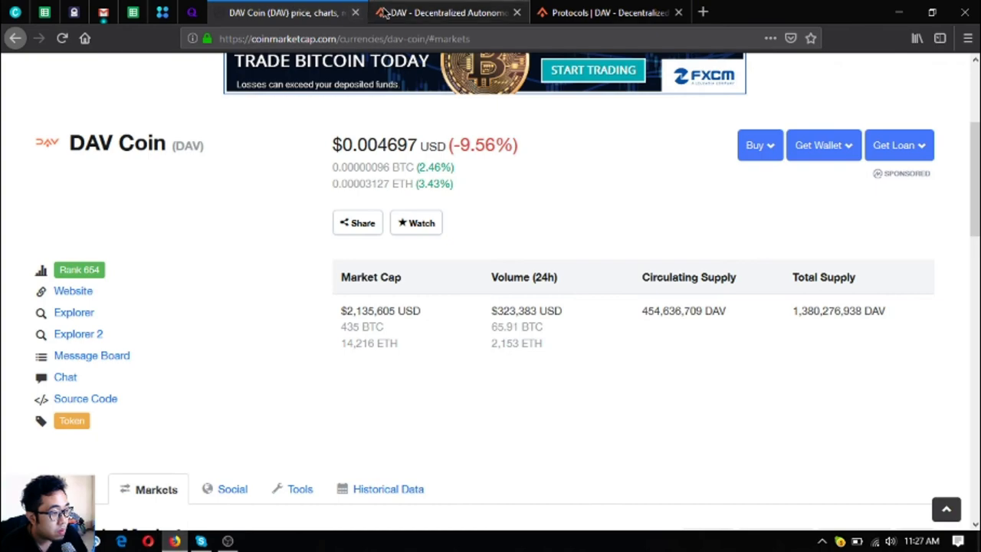
left_click(447, 12)
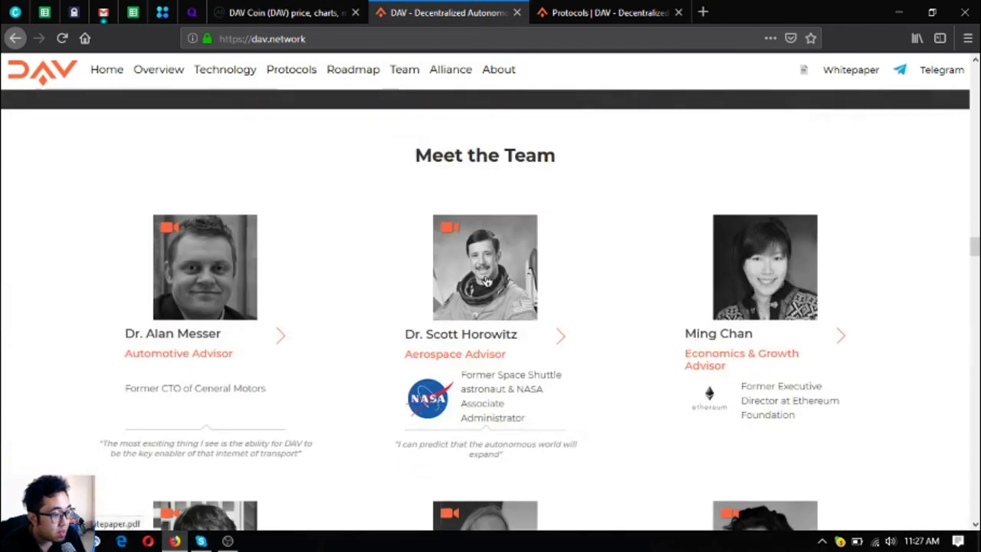
scroll("down", 3)
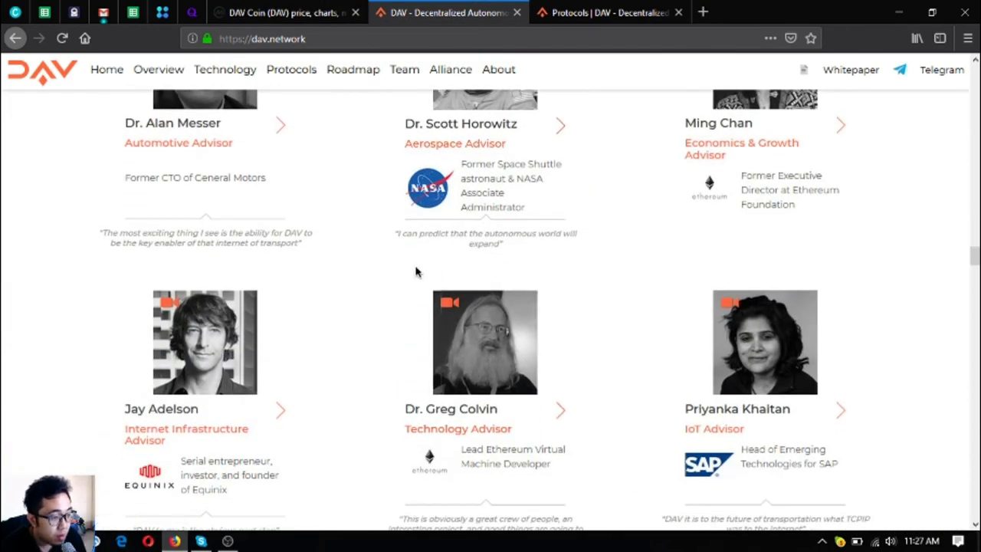
scroll("down", 3)
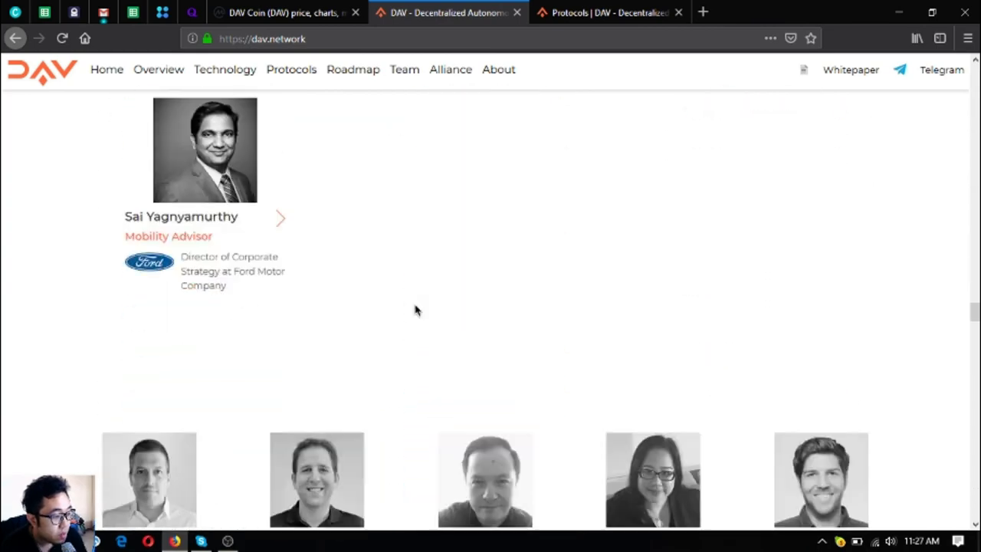
Scroll through Meet the Team, contributors, DAV Alliance partners and People Are Talking sections
scroll("down", 3)
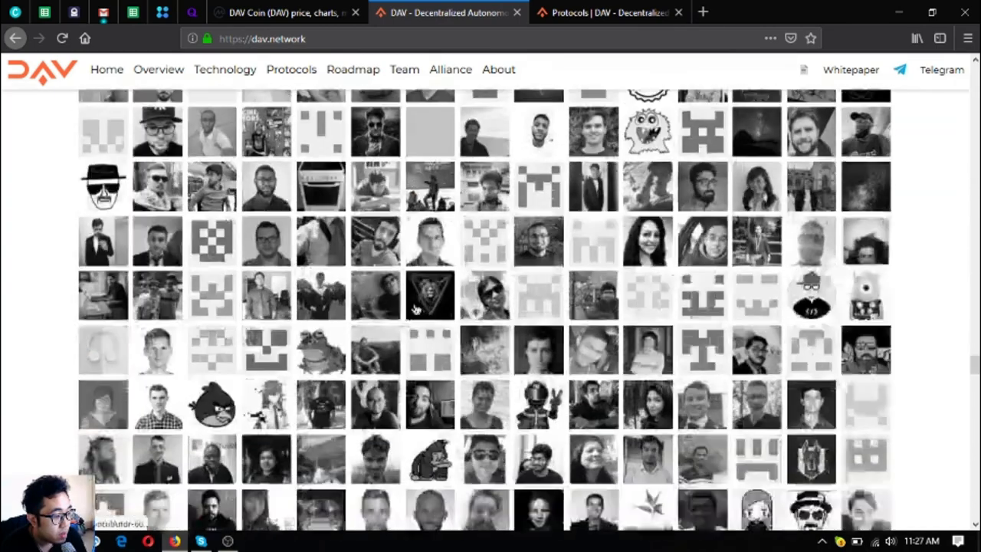
scroll("down", 3)
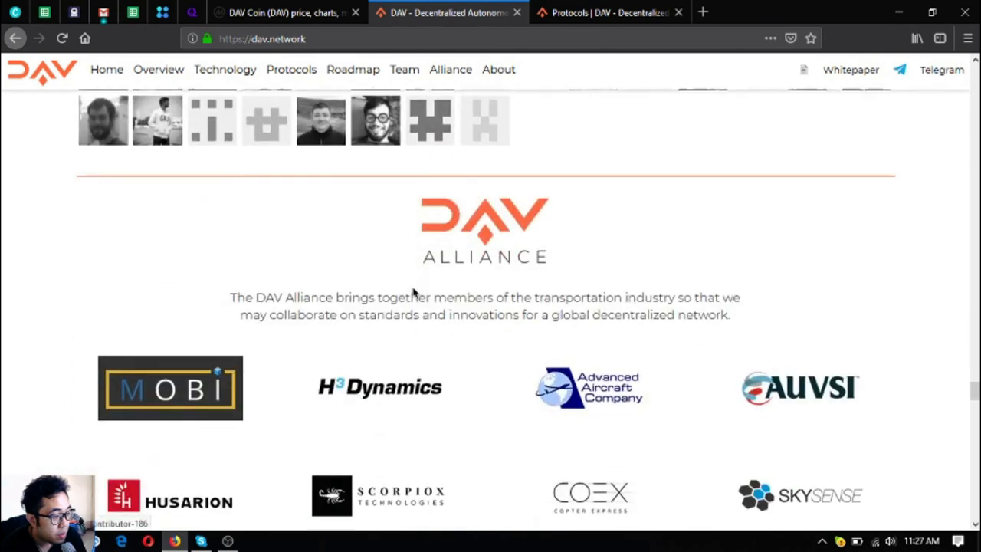
scroll("down", 3)
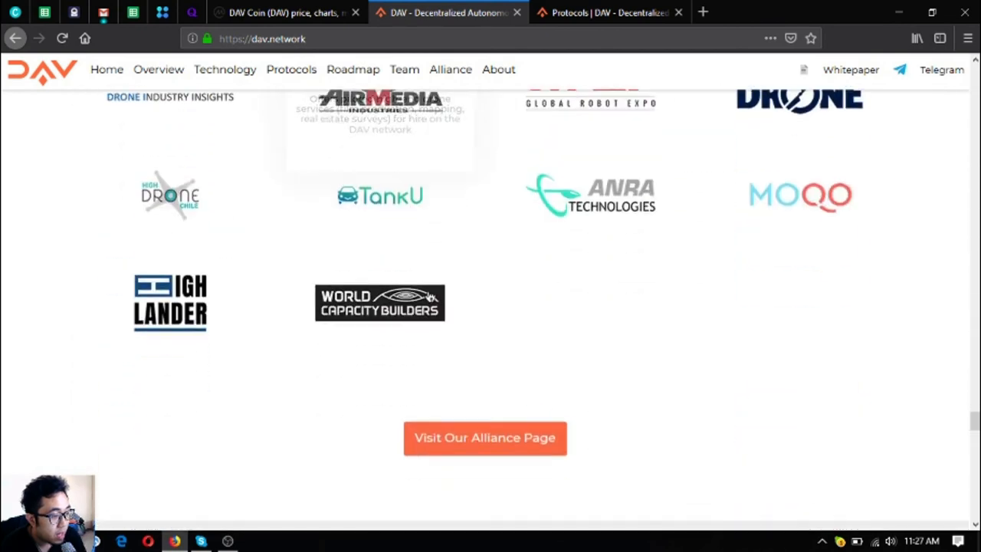
scroll("down", 3)
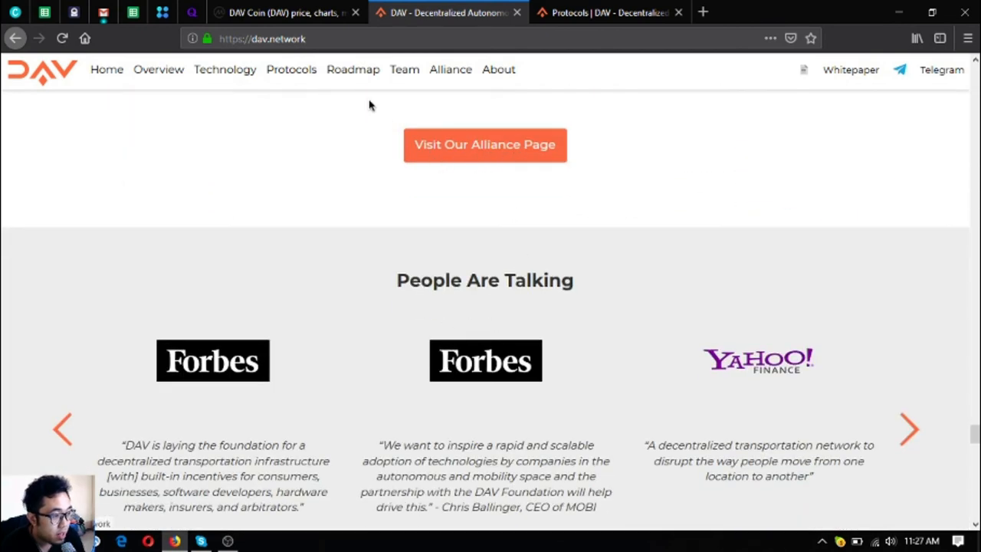
left_click(284, 12)
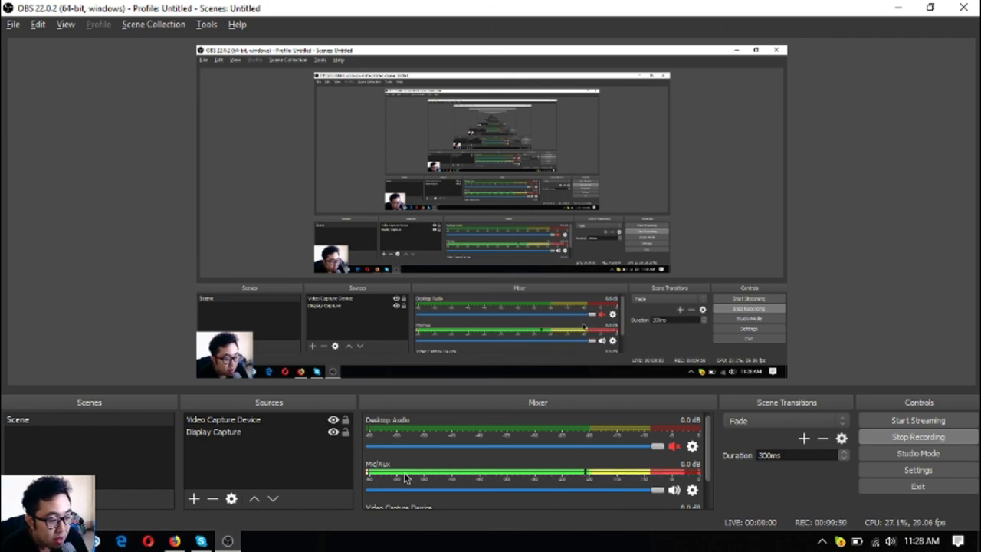
left_click(175, 542)
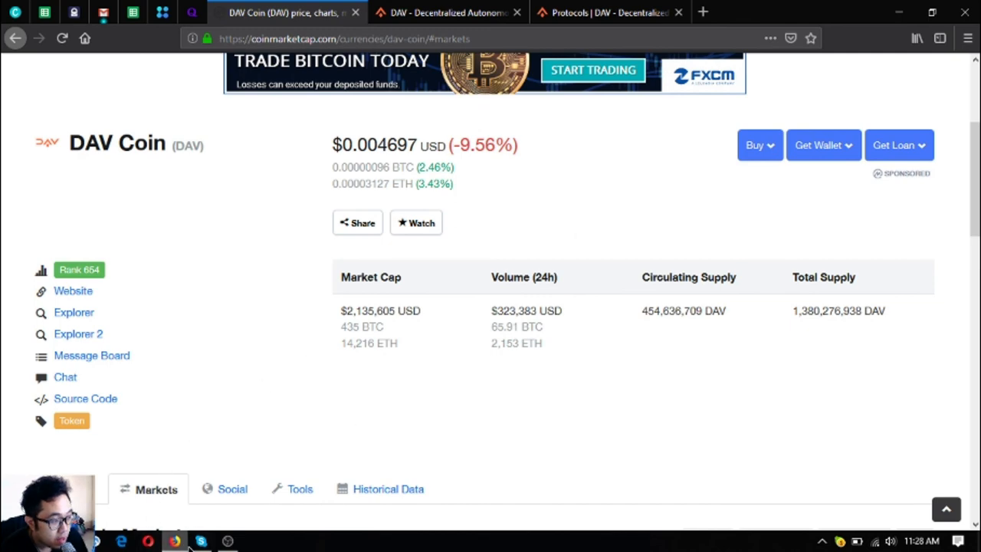
left_click(201, 542)
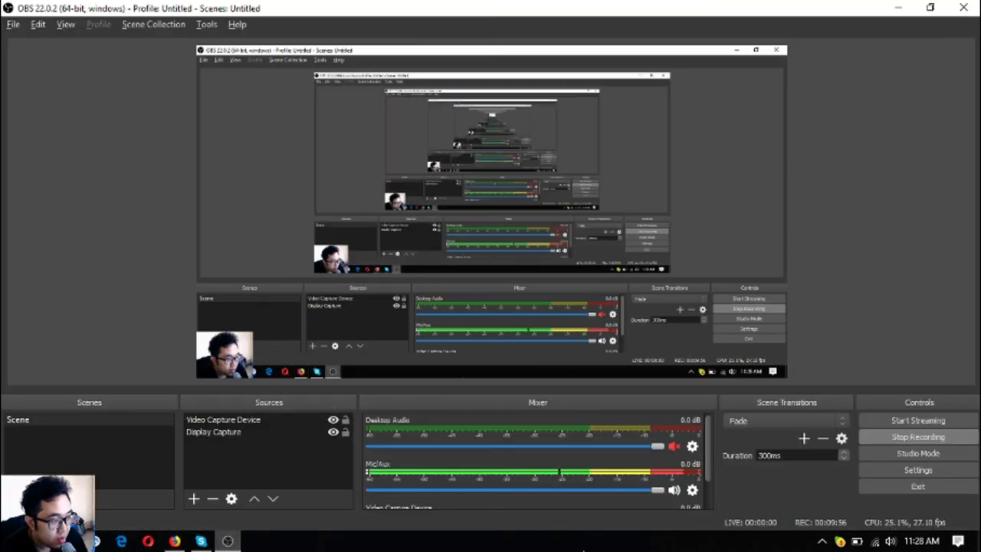